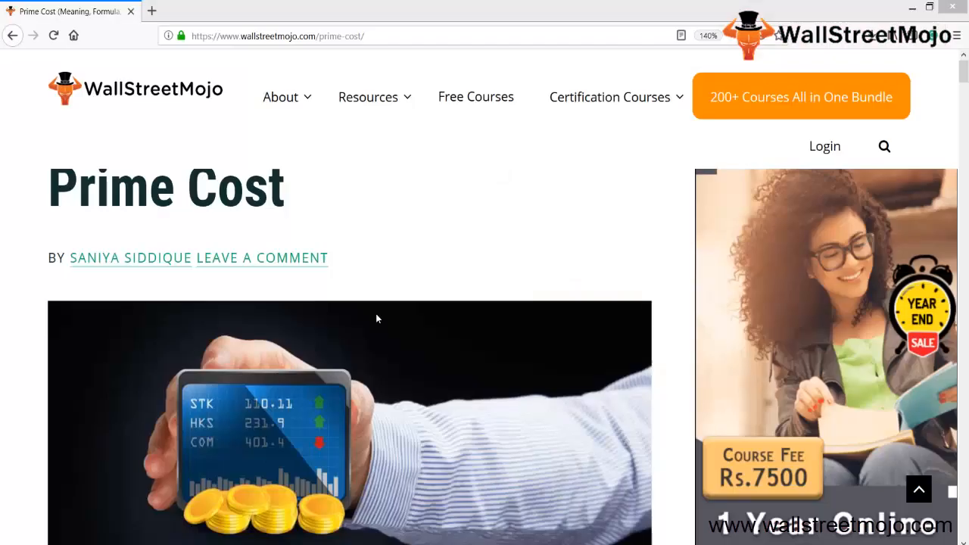
pyautogui.moveTo(169, 91)
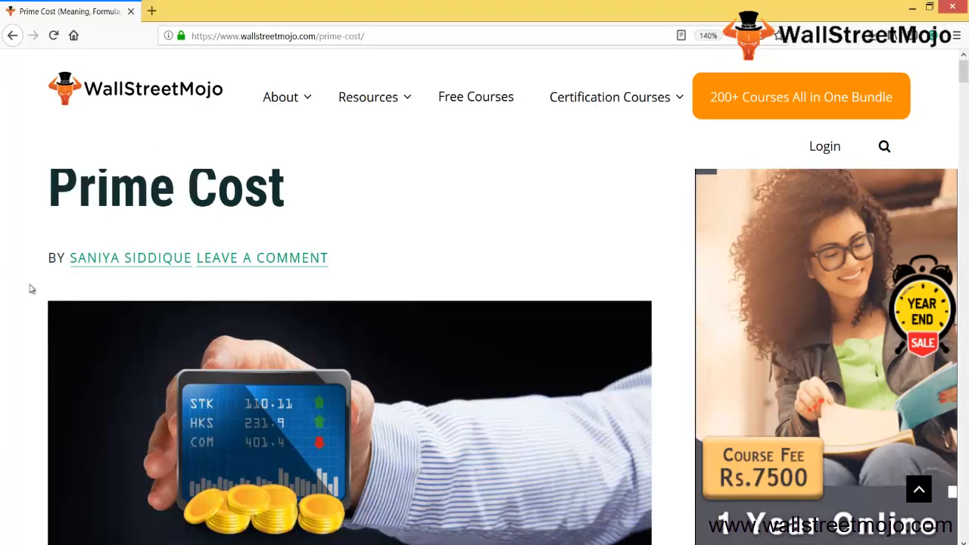
# - Scroll down the WallStreetMojo Prime Cost article before moving to Excel
pyautogui.scroll(-3)
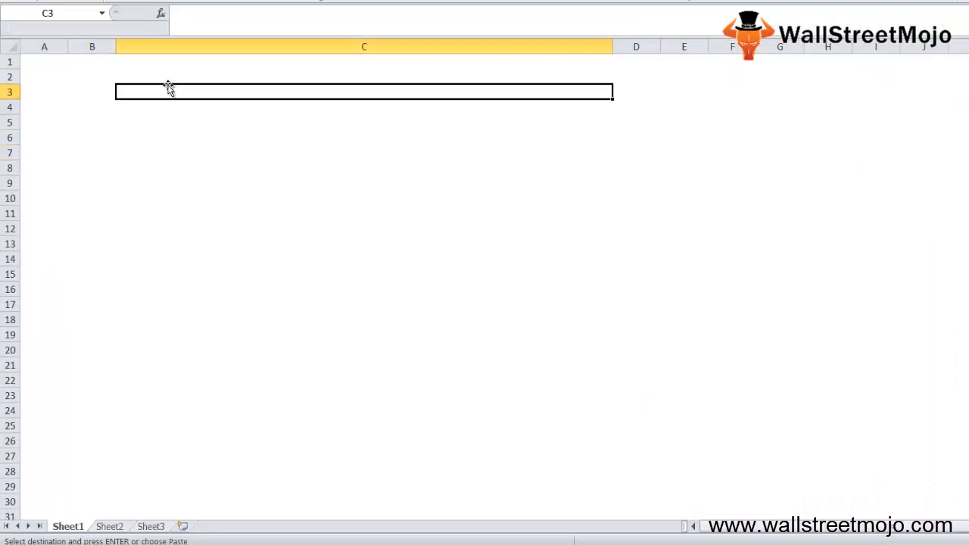
# - Note Direct cost, Base and Commission in column C
pyautogui.write('Direct')
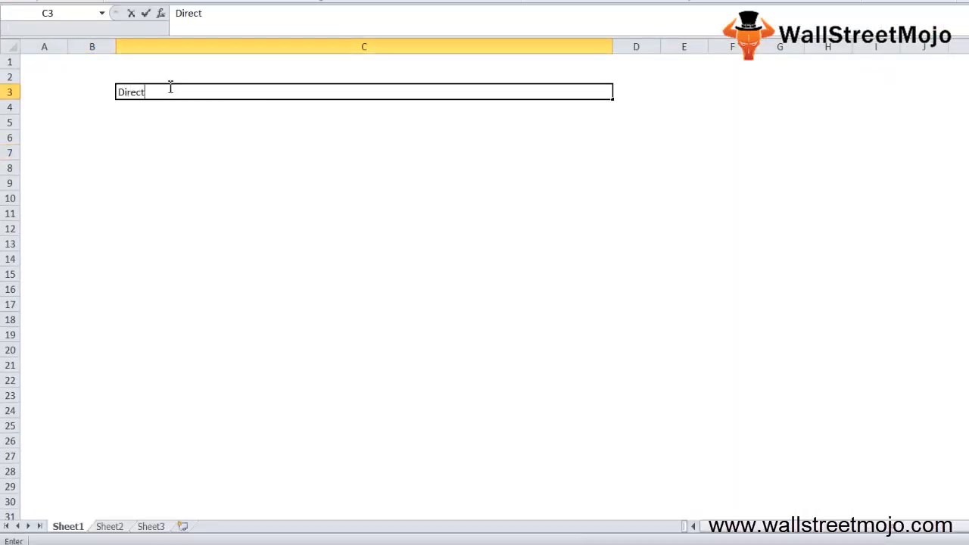
pyautogui.write('cost')
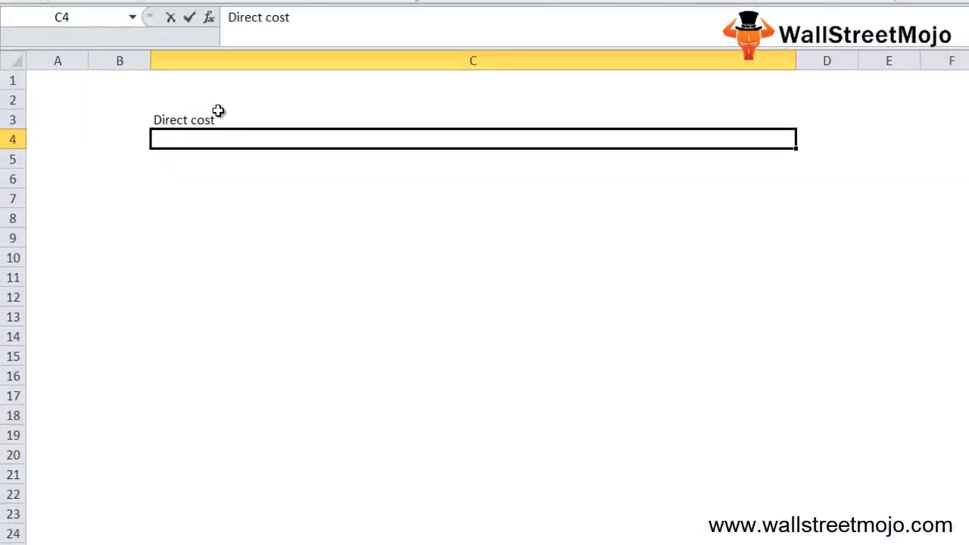
pyautogui.write('Direct p')
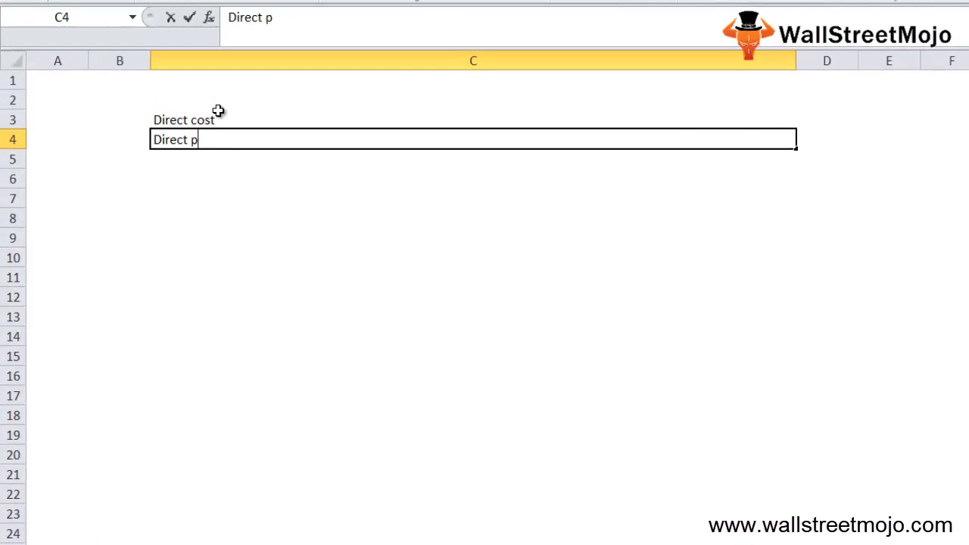
pyautogui.press('enter')
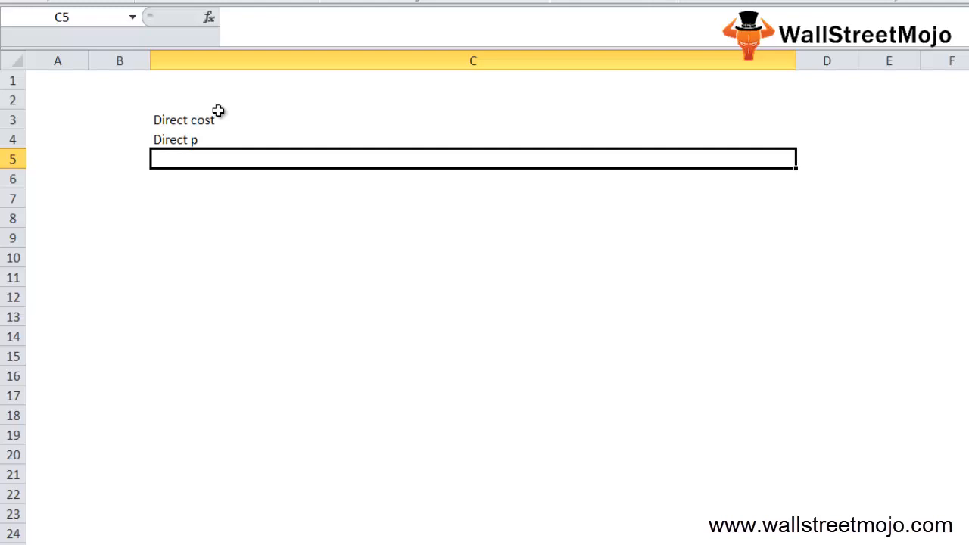
pyautogui.write('Base')
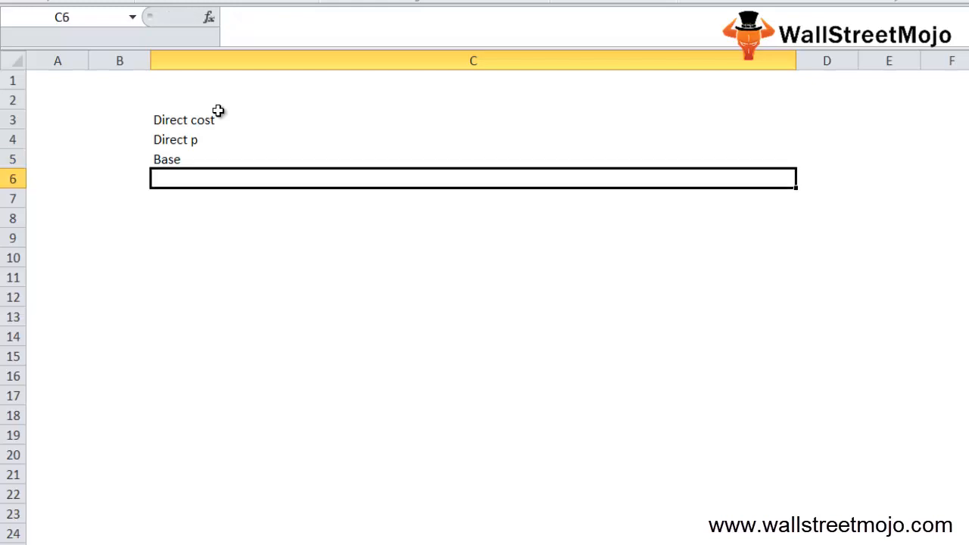
pyautogui.write('Direct cost')
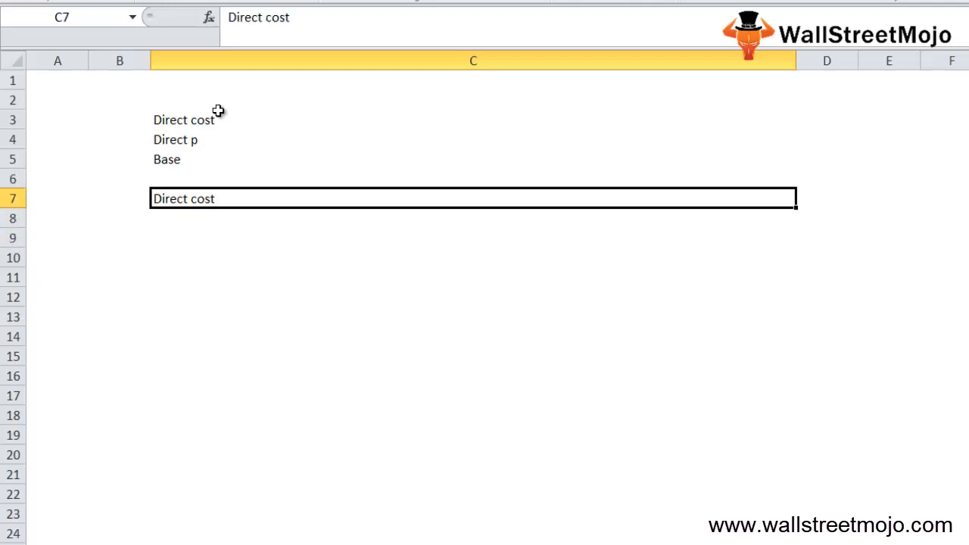
pyautogui.write('Commission')
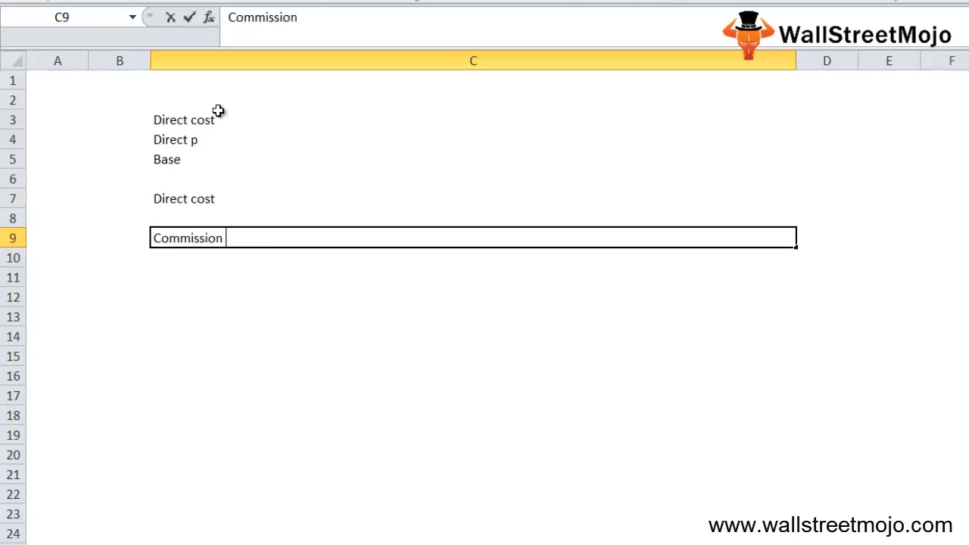
pyautogui.press('enter')
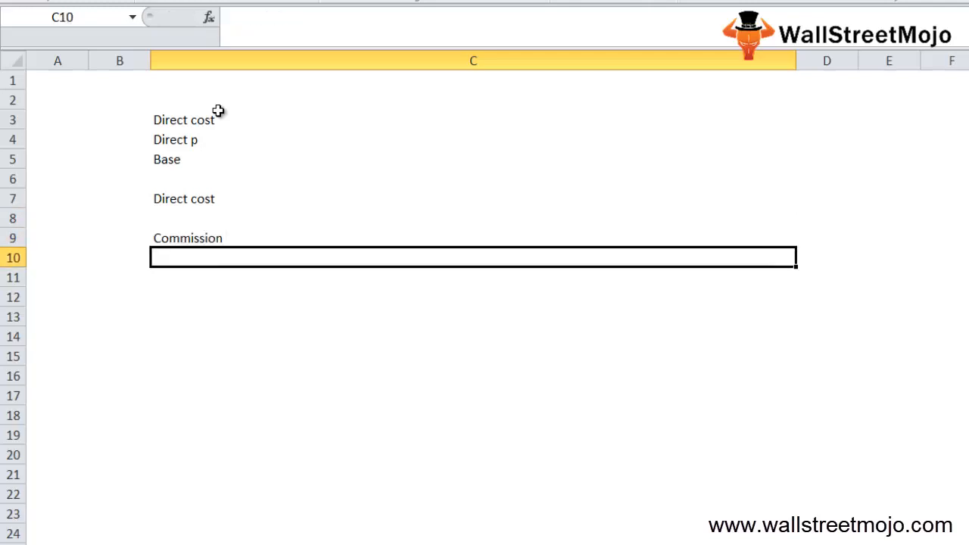
# - Add Prime cost, Industry, then starred Wages and Indirect cost notes
pyautogui.write('Prime cost')
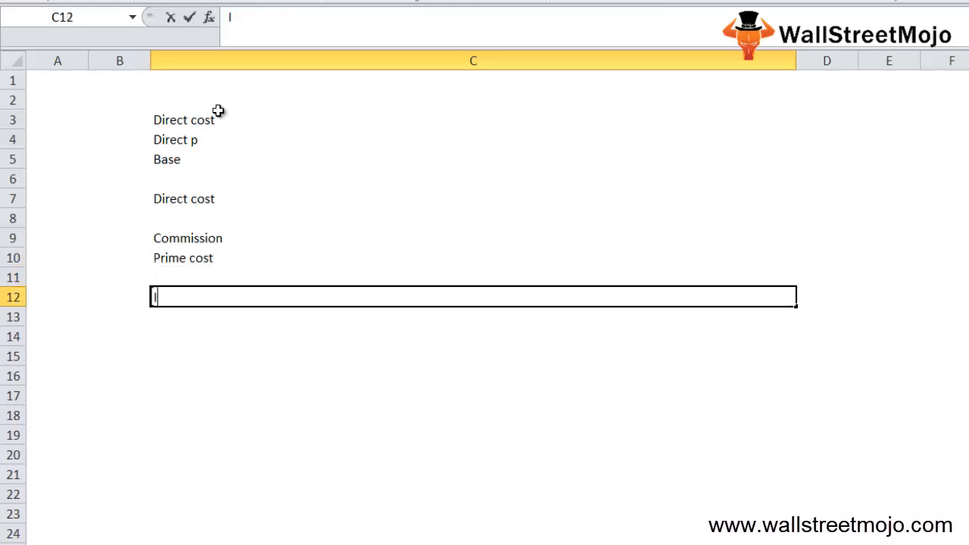
pyautogui.write('Industry')
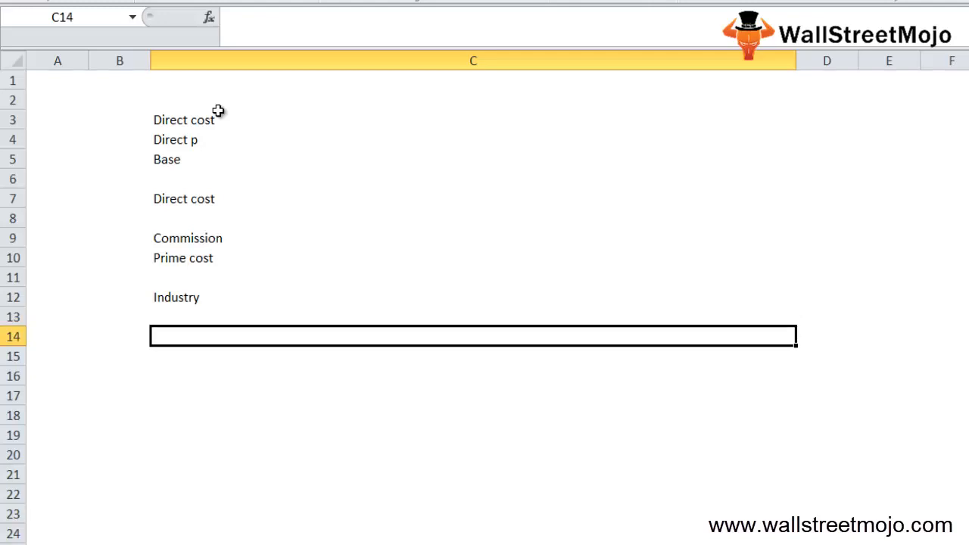
pyautogui.press('down')
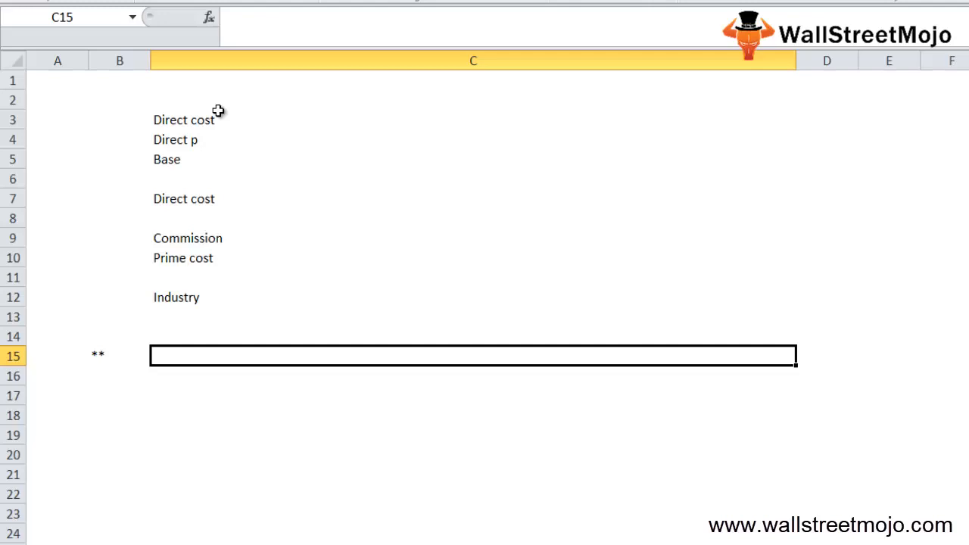
pyautogui.write('Wages')
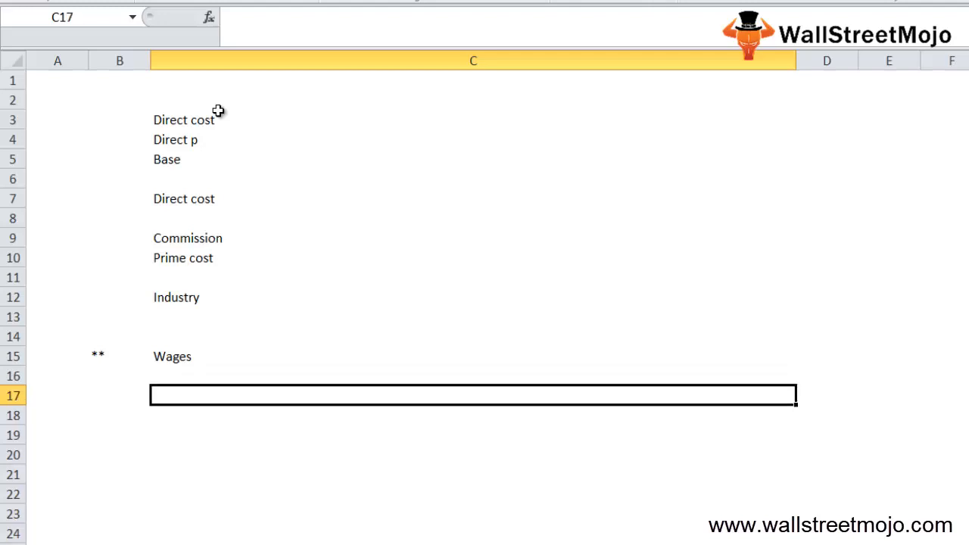
pyautogui.write('**')
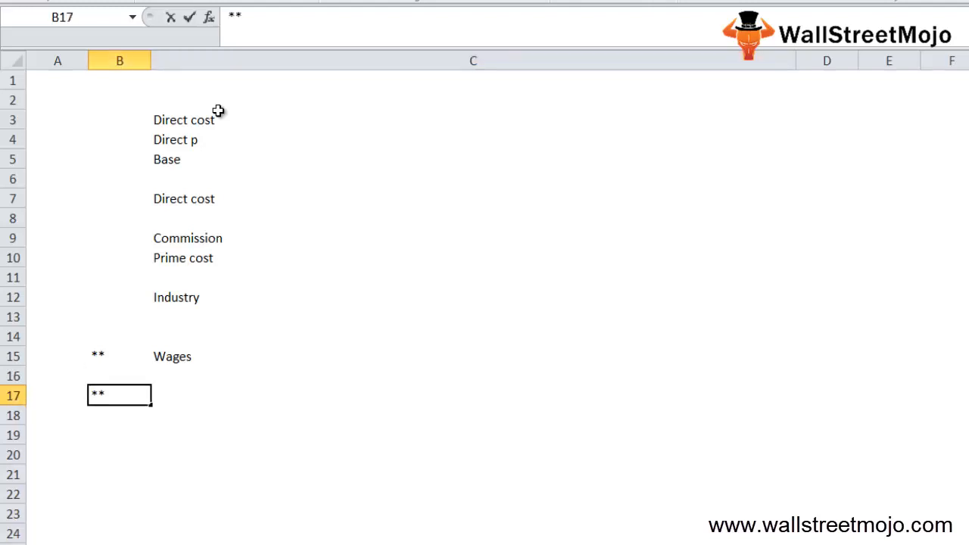
pyautogui.write('Indirect co')
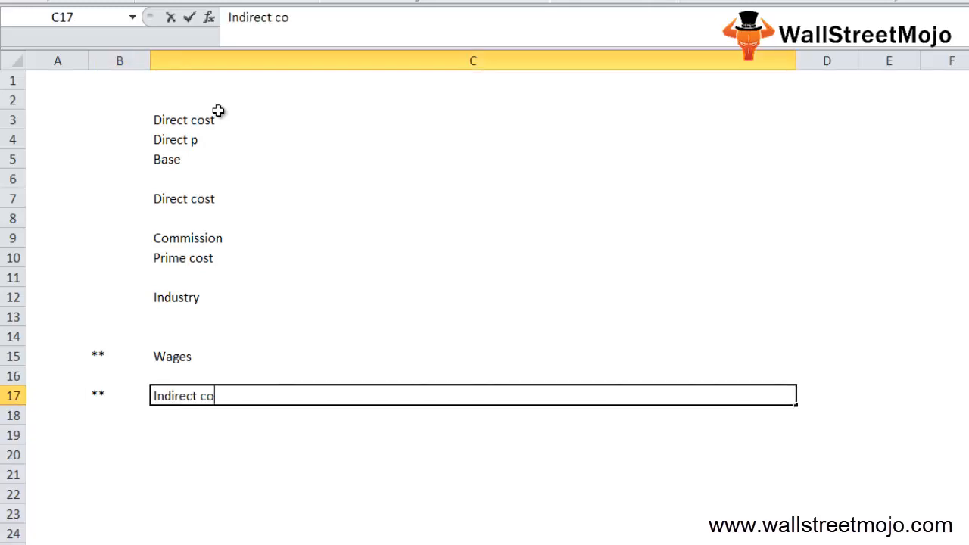
pyautogui.press('enter')
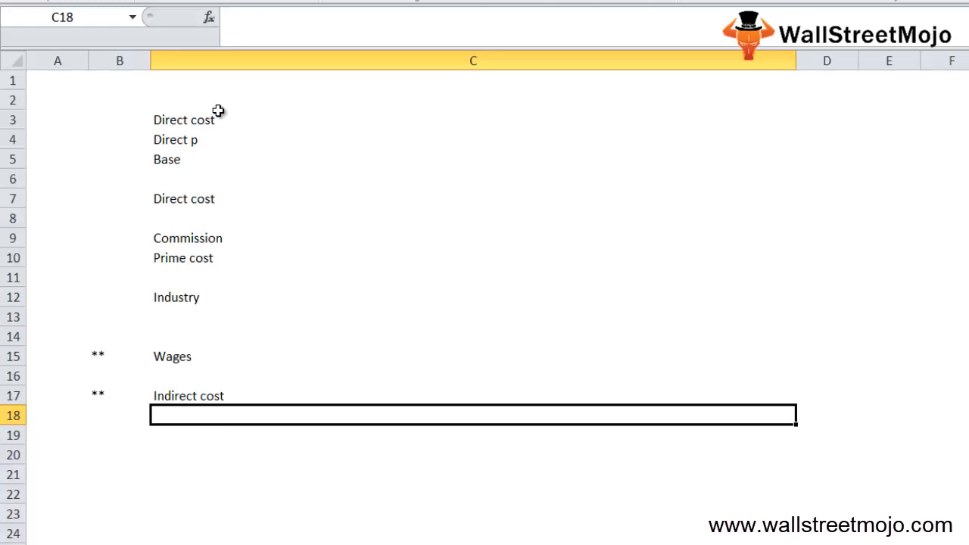
# - Add a Formulla heading and a prime cost row reading 'Raw material + Di…'
pyautogui.click(120, 454)
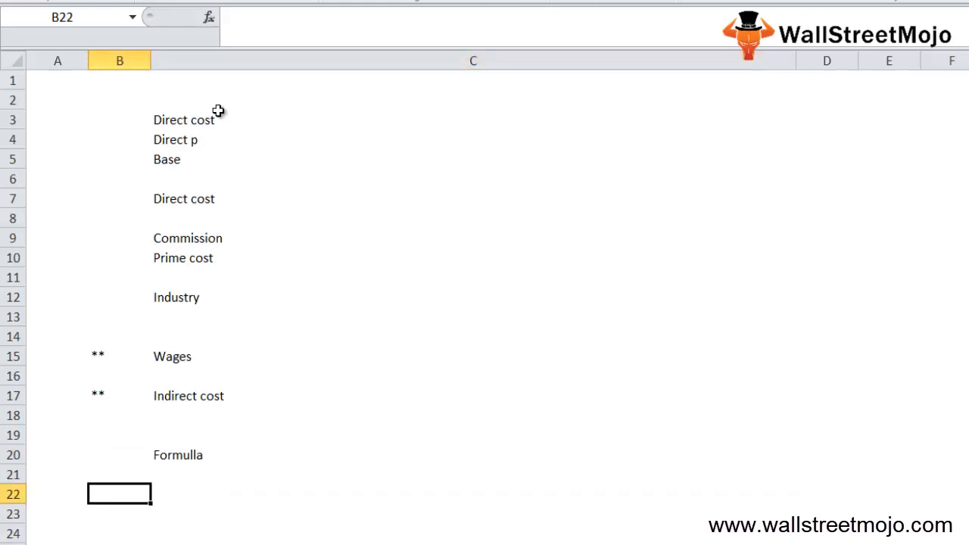
pyautogui.write('p')
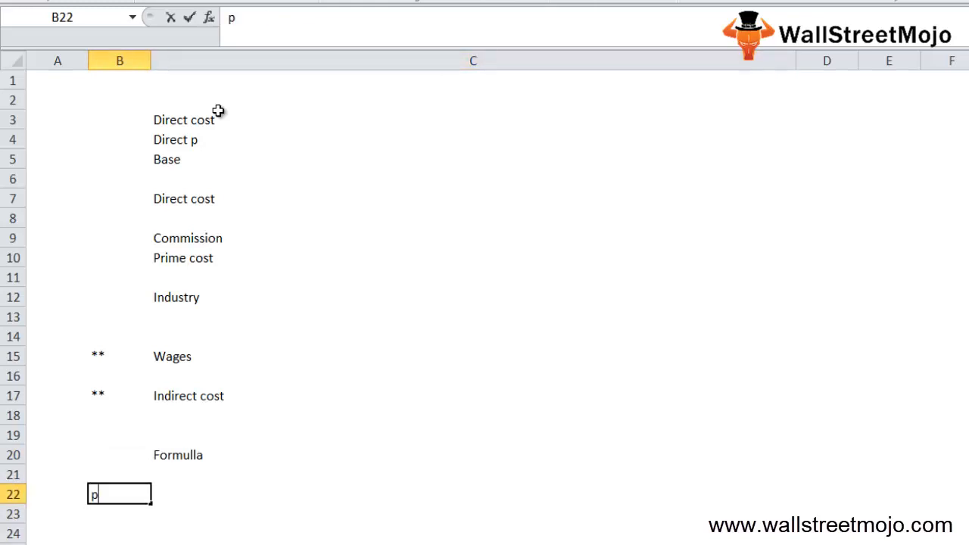
pyautogui.write('rime cost')
pyautogui.click(473, 494)
pyautogui.write('Raw m')
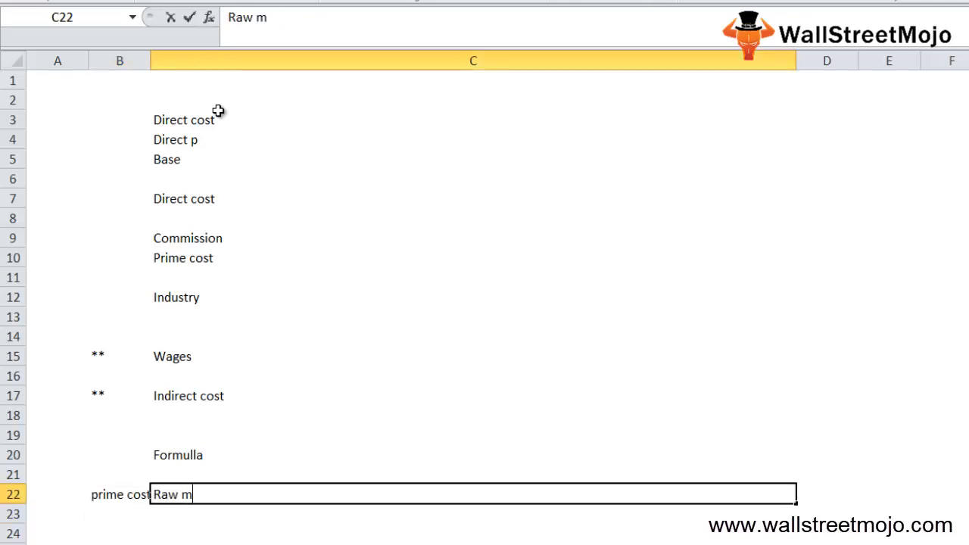
pyautogui.write('aterial + Di')
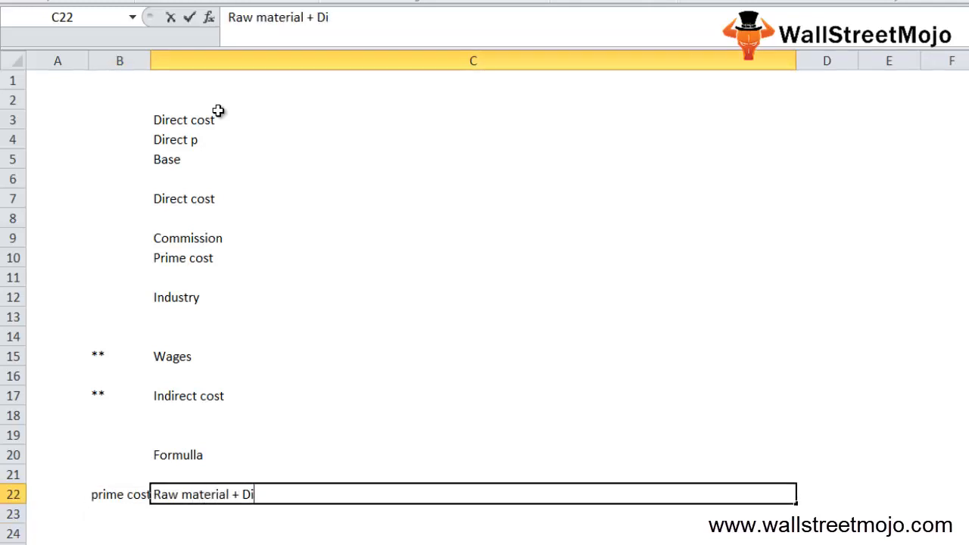
pyautogui.press('enter')
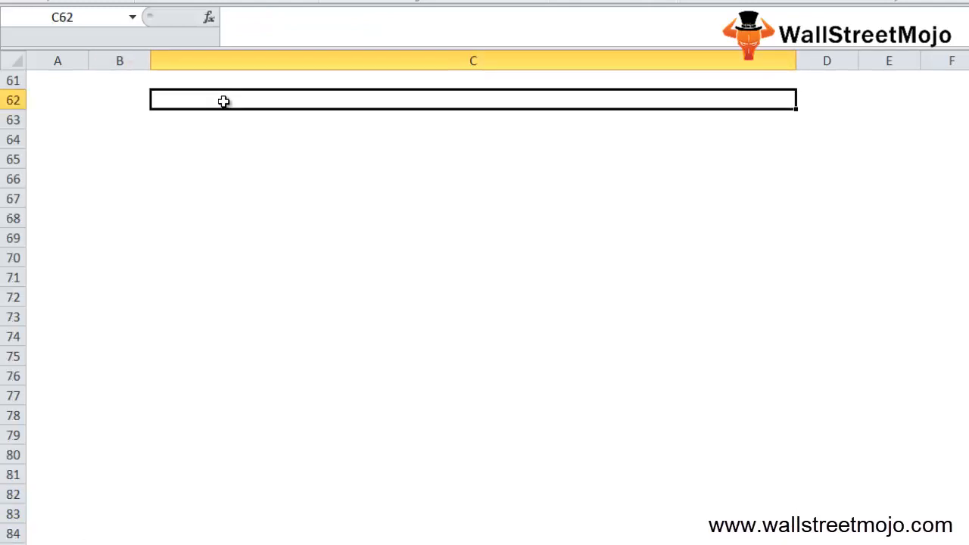
# - Start Eg 1 for 2016-17 with RM con, Direct Exp and Other manuf at 2400
pyautogui.write('Eg 1')
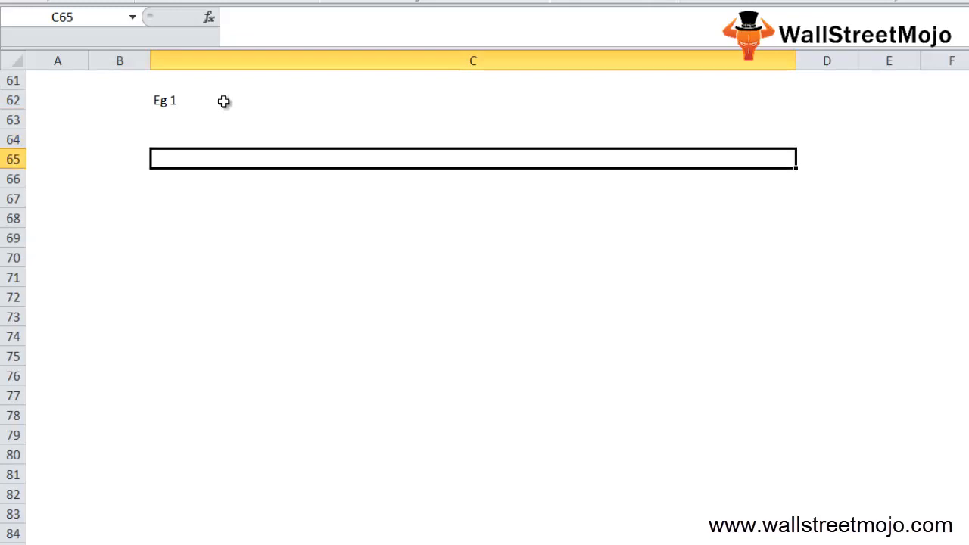
pyautogui.press('down')
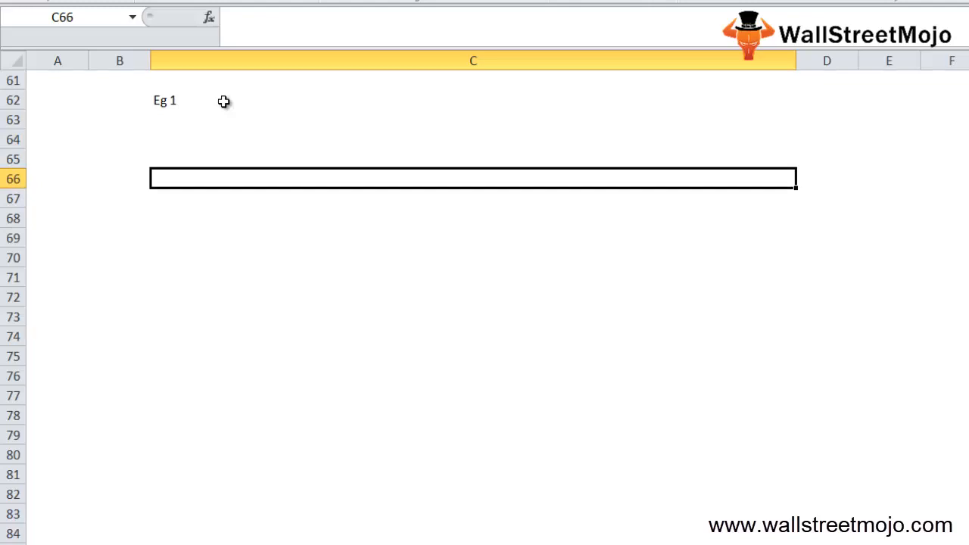
pyautogui.write('2016-17')
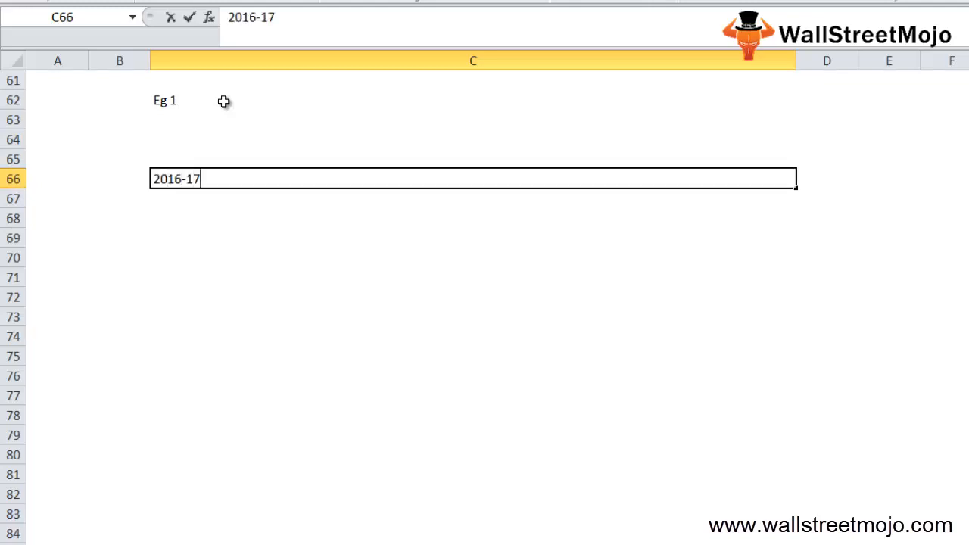
pyautogui.write('RM consum')
pyautogui.click(827, 218)
pyautogui.write('7500')
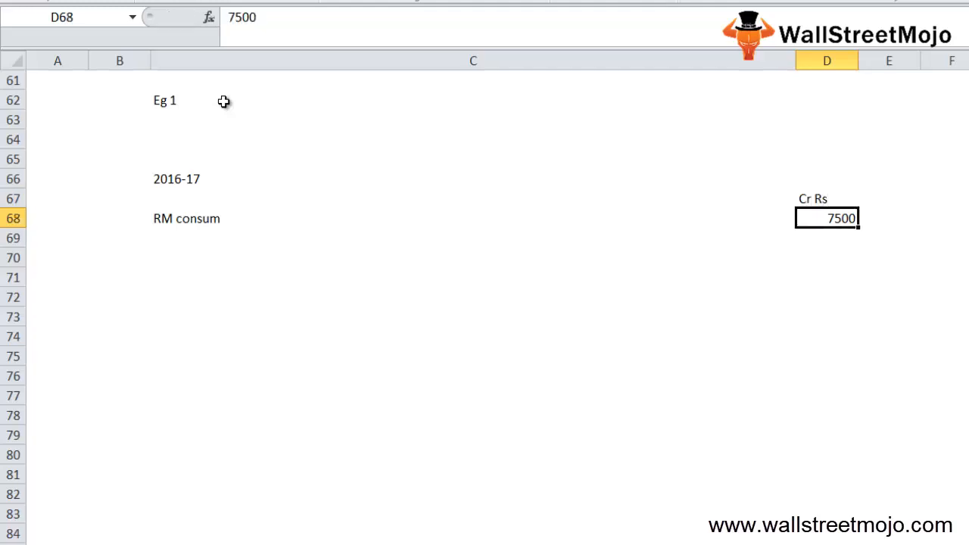
pyautogui.write('D')
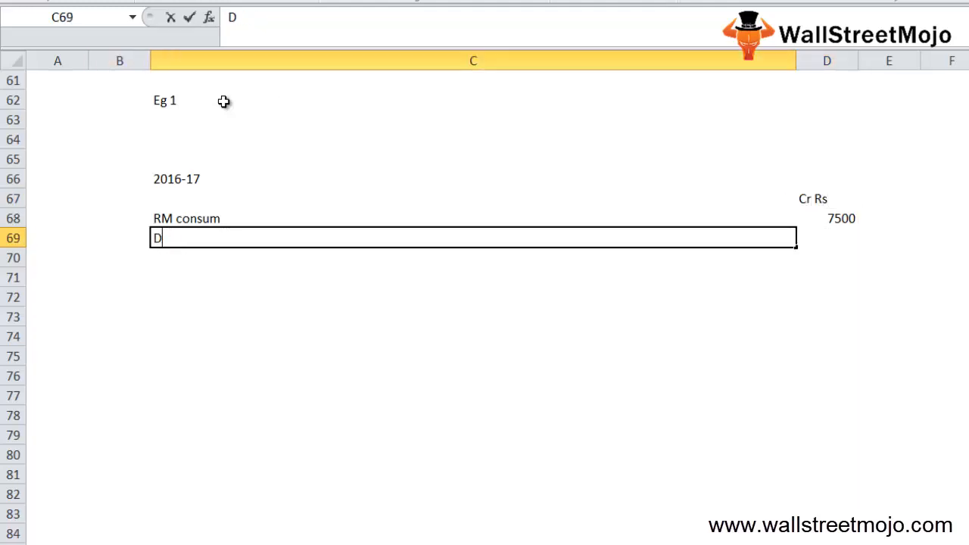
pyautogui.write('irect Expens')
pyautogui.click(826, 238)
pyautogui.write('4250')
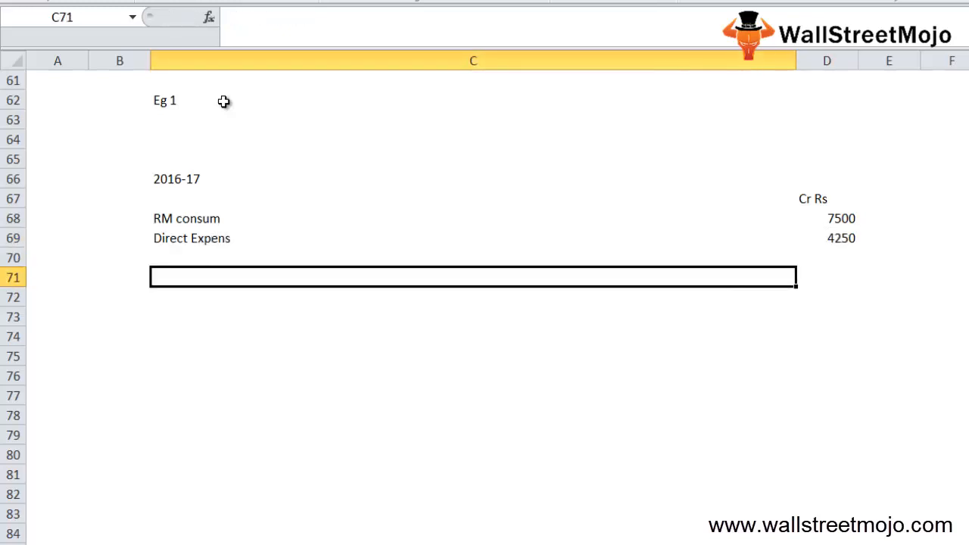
pyautogui.write('Other')
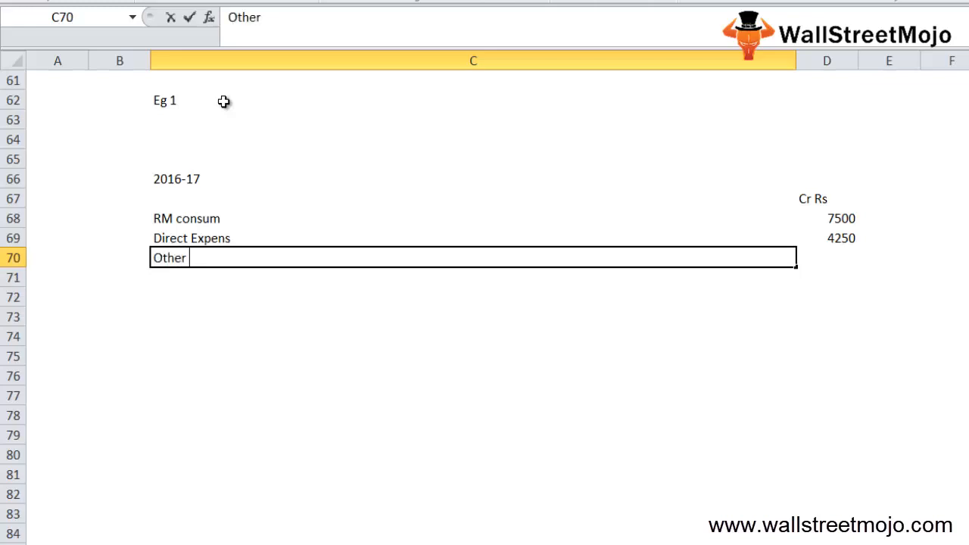
pyautogui.write('manuf')
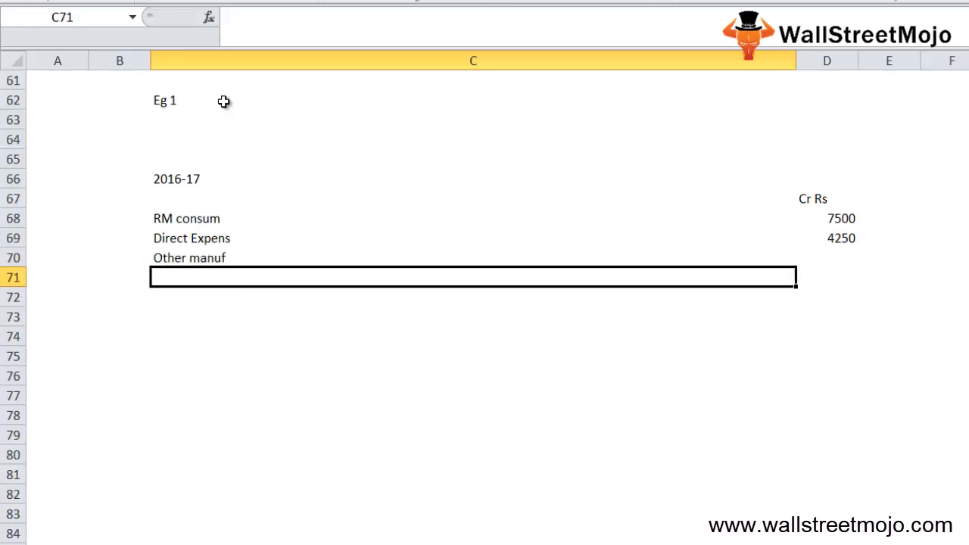
pyautogui.write('2400')
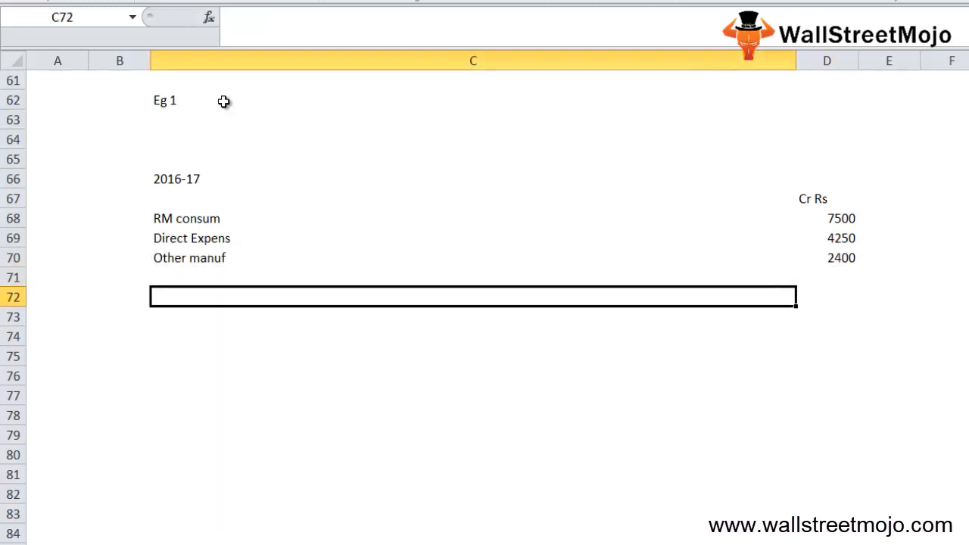
# - Add indirect ex, Admin, Fin cost 1300, Dep 1800 and Direct Labour 3200
pyautogui.click(472, 277)
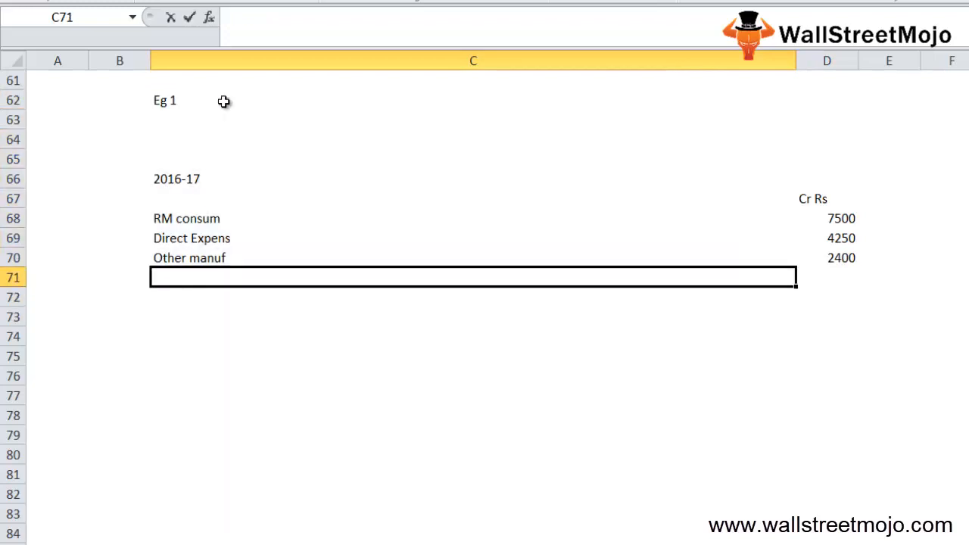
pyautogui.write('indirect exp')
pyautogui.click(827, 277)
pyautogui.write('3500')
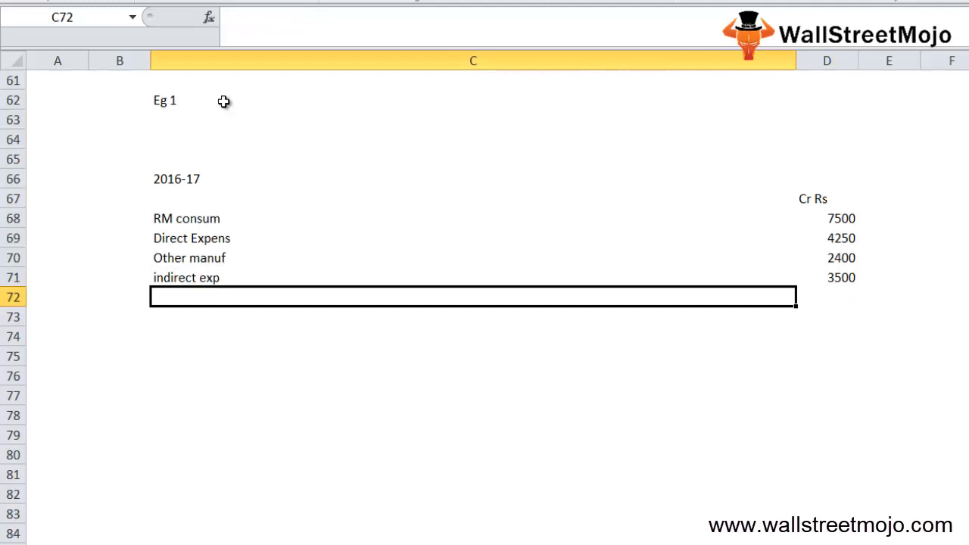
pyautogui.write('Admin')
pyautogui.click(827, 297)
pyautogui.write('5250')
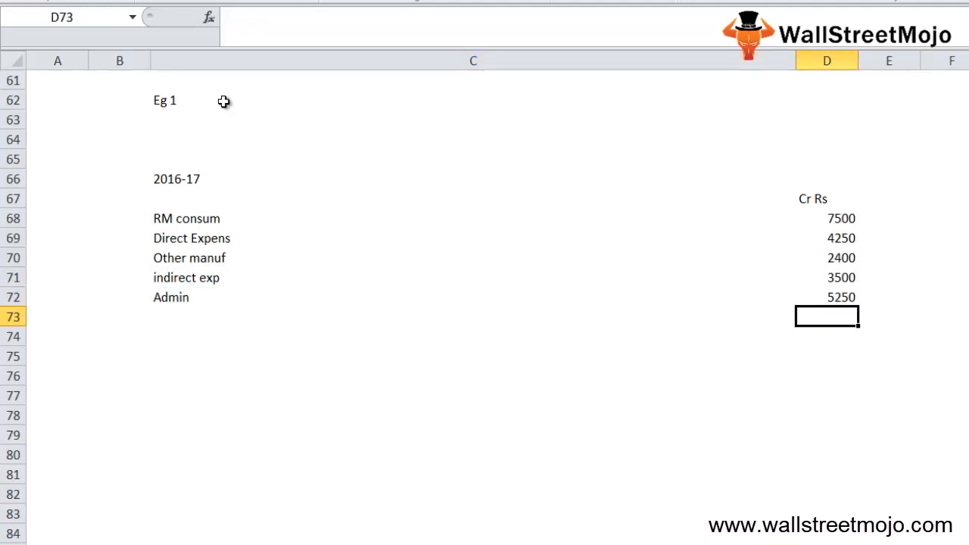
pyautogui.write('Fin cost')
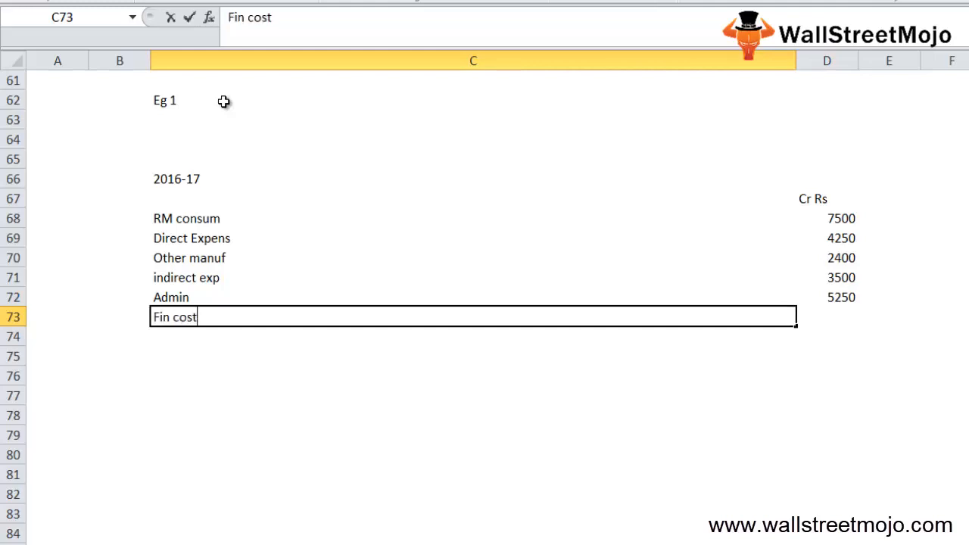
pyautogui.write('1300')
pyautogui.click(473, 337)
pyautogui.write('Dep')
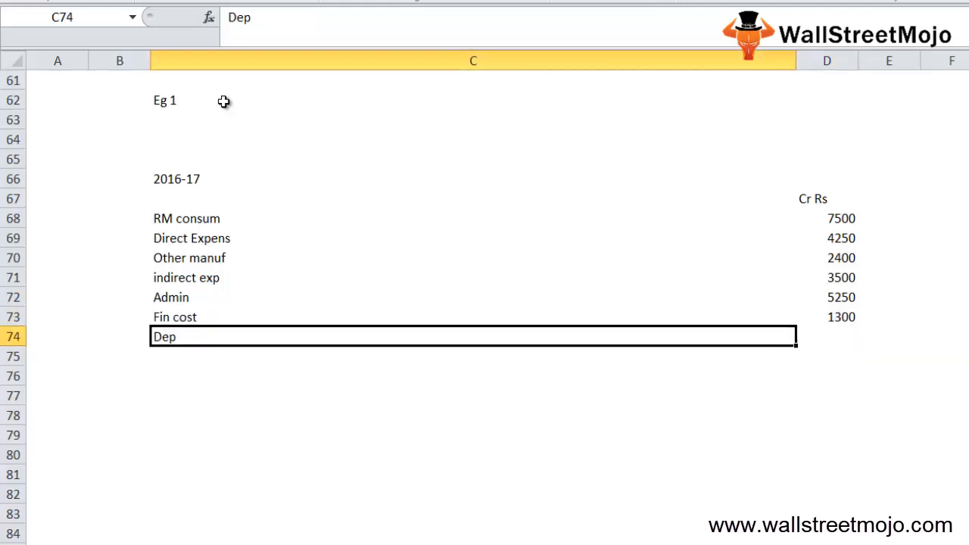
pyautogui.write('1800')
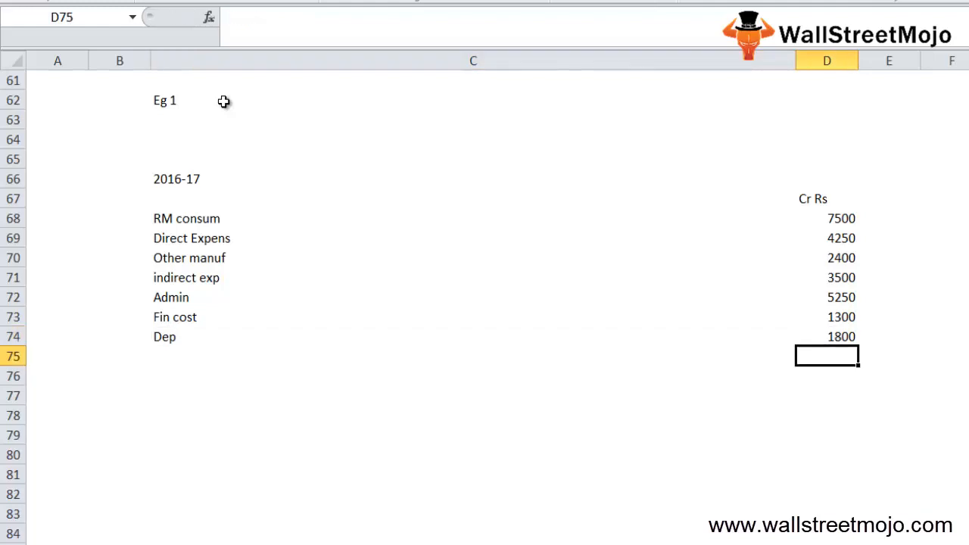
pyautogui.click(473, 375)
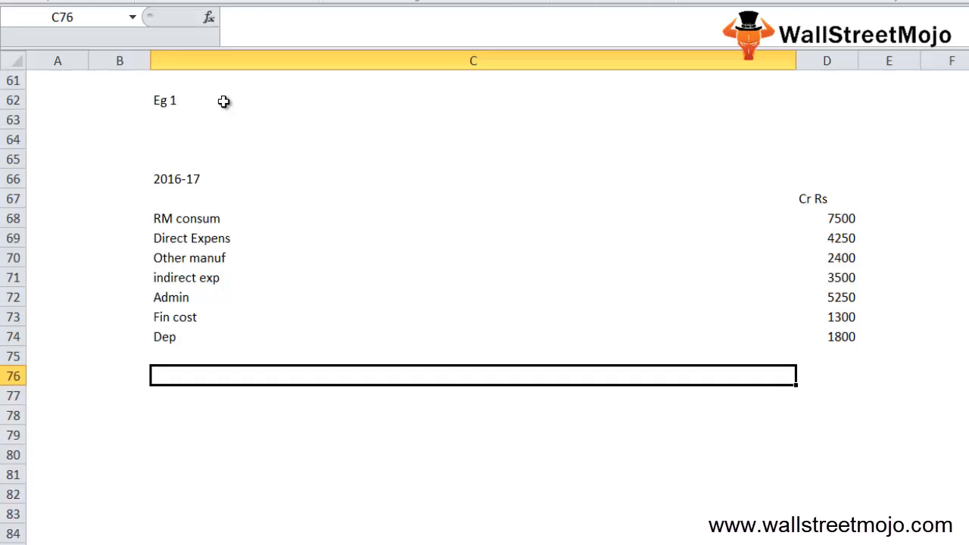
pyautogui.write('D')
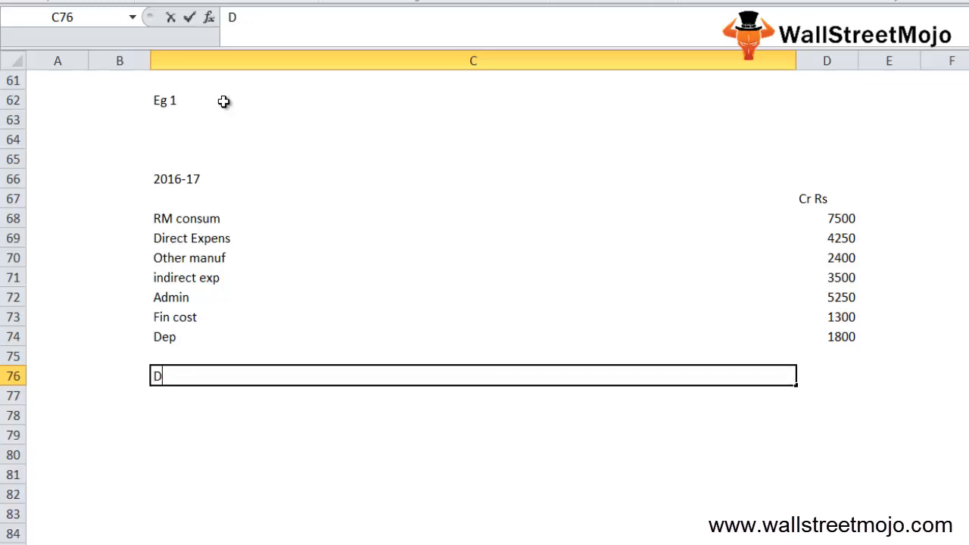
pyautogui.write('Direct Labour')
pyautogui.click(827, 376)
pyautogui.write('3200')
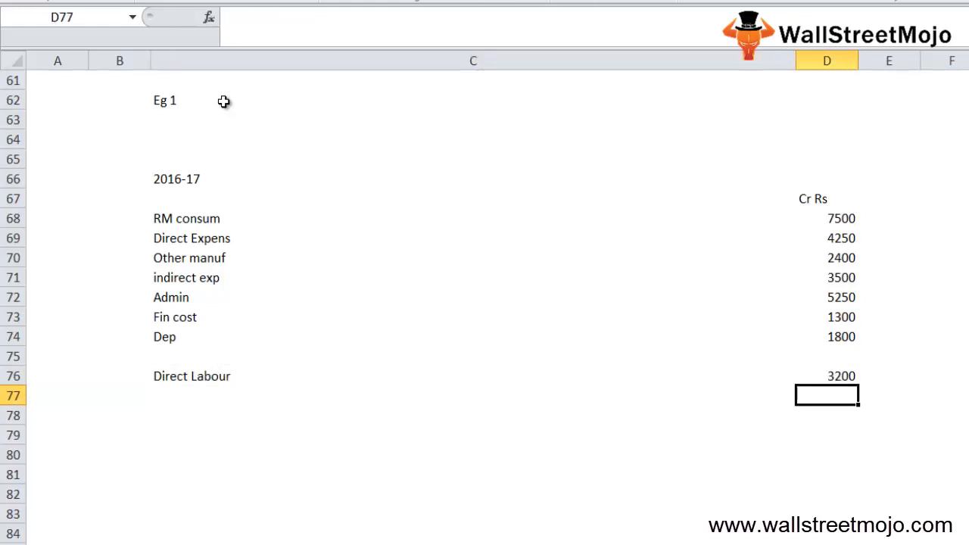
# - Enter Prime cost formullla total 10700, note 1 Crore = 10 mio, and an Eg 2 heading
pyautogui.write('Prime')
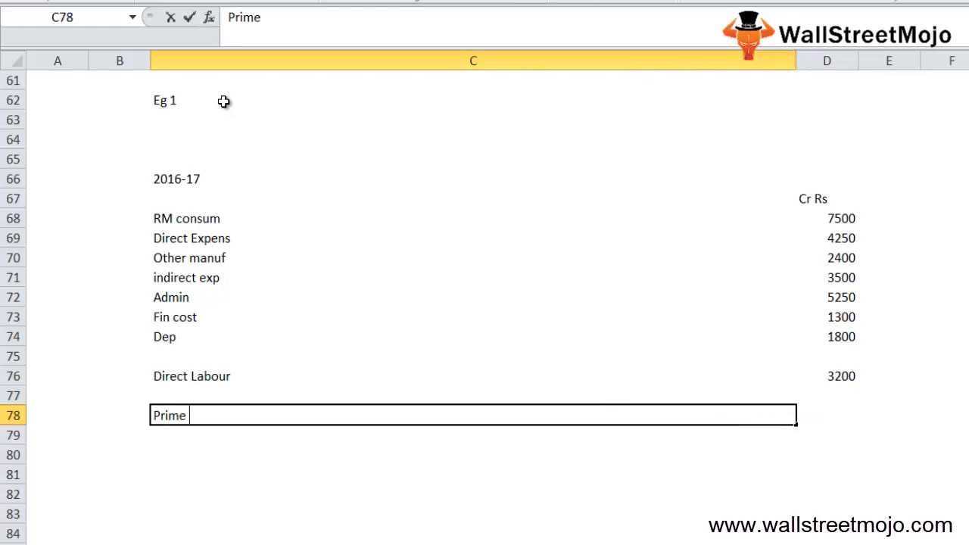
pyautogui.write('cost formu')
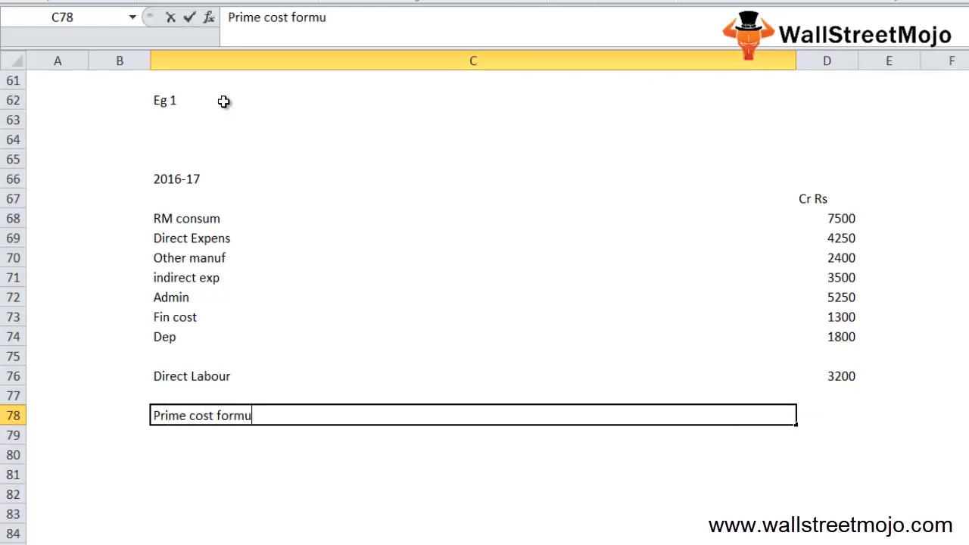
pyautogui.write('llla')
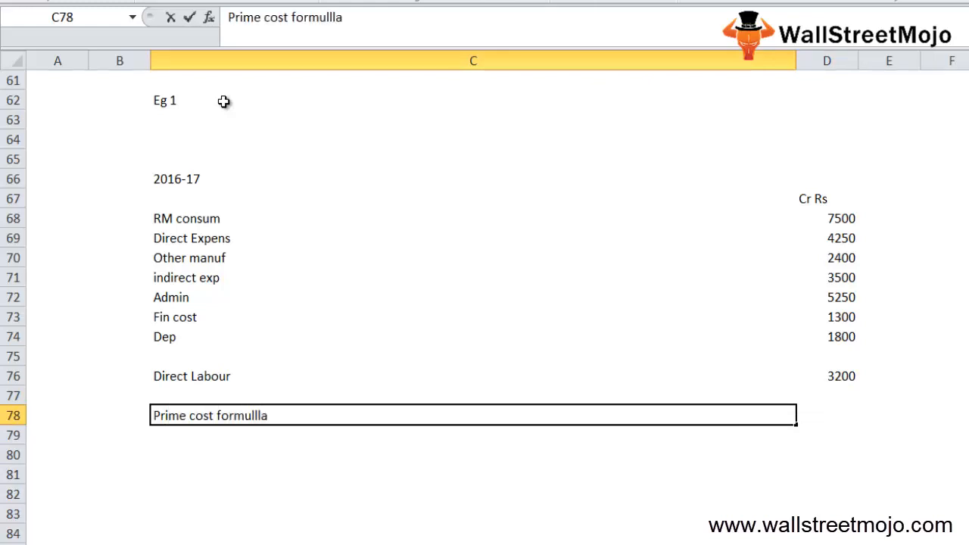
pyautogui.write('=')
pyautogui.click(827, 159)
pyautogui.write('1 Crore')
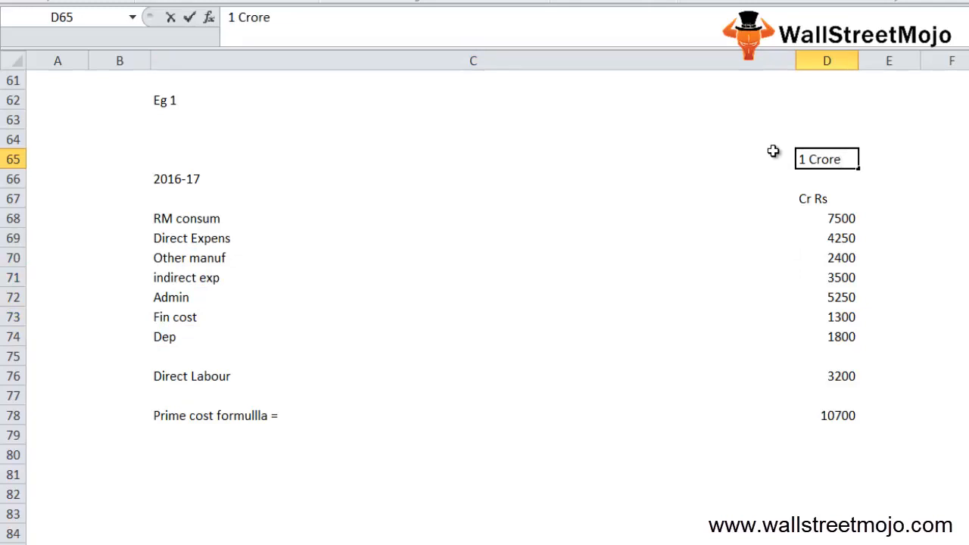
pyautogui.write('= 10 mu')
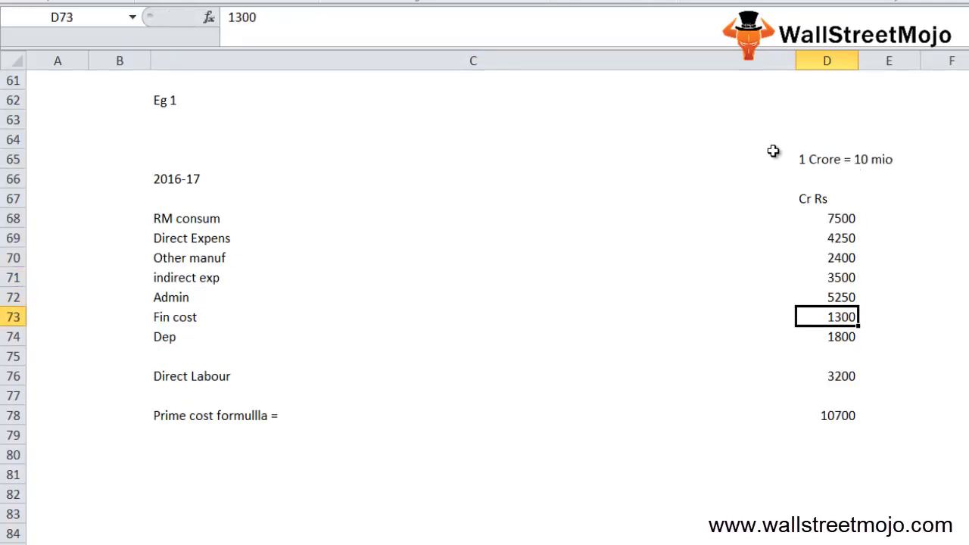
pyautogui.click(472, 474)
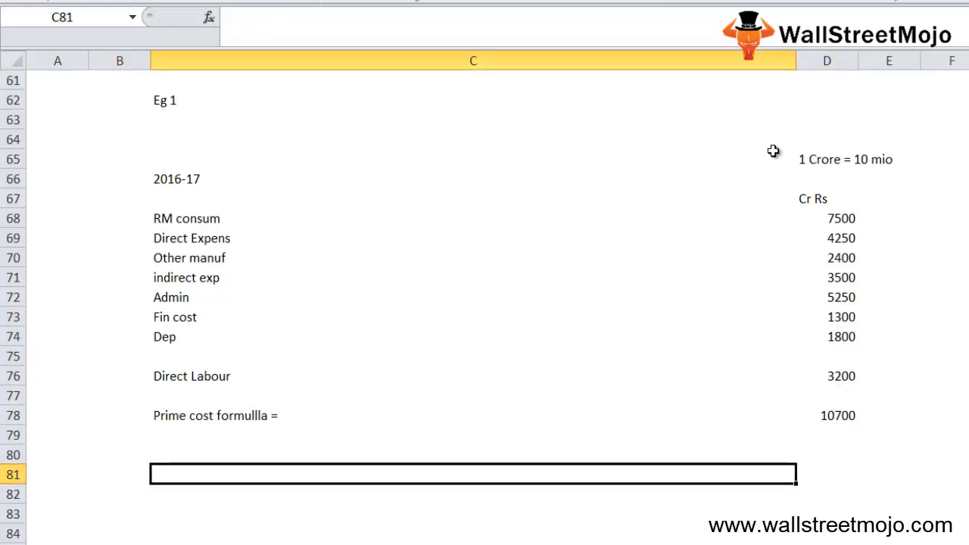
pyautogui.write('Eg 2')
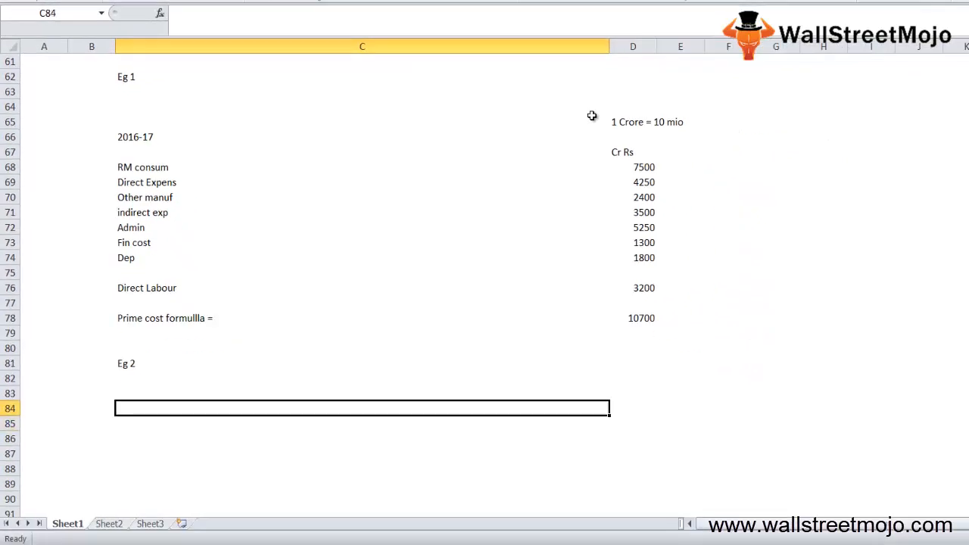
# - Enter 5 labour worked 30 days at 1000 per labour per day
pyautogui.write('5 la')
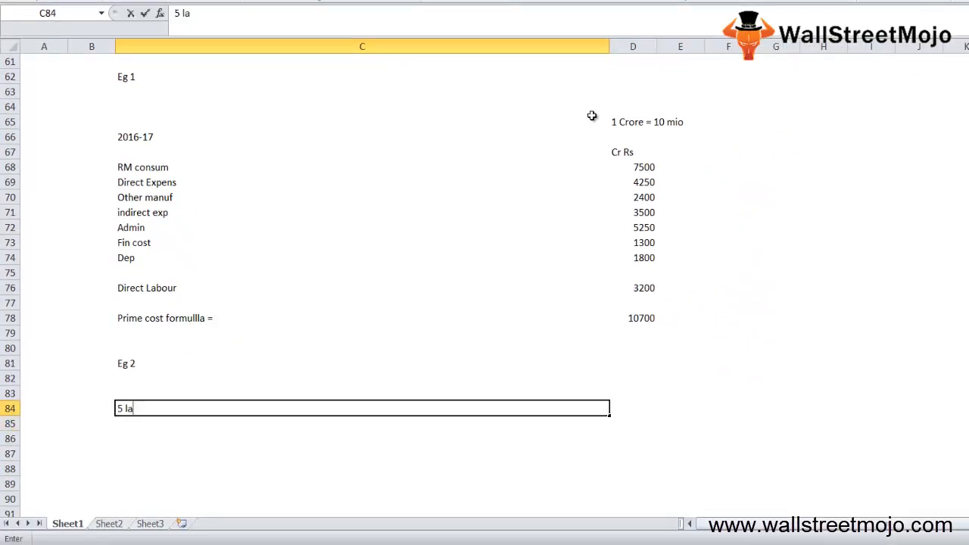
pyautogui.write('labour worked')
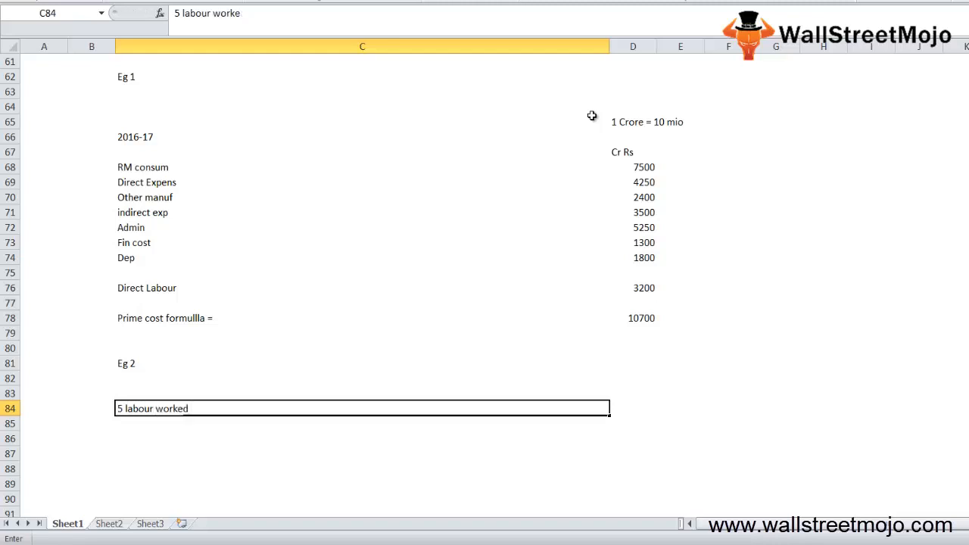
pyautogui.write('30 days')
pyautogui.click(362, 424)
pyautogui.write('Labour cahrges')
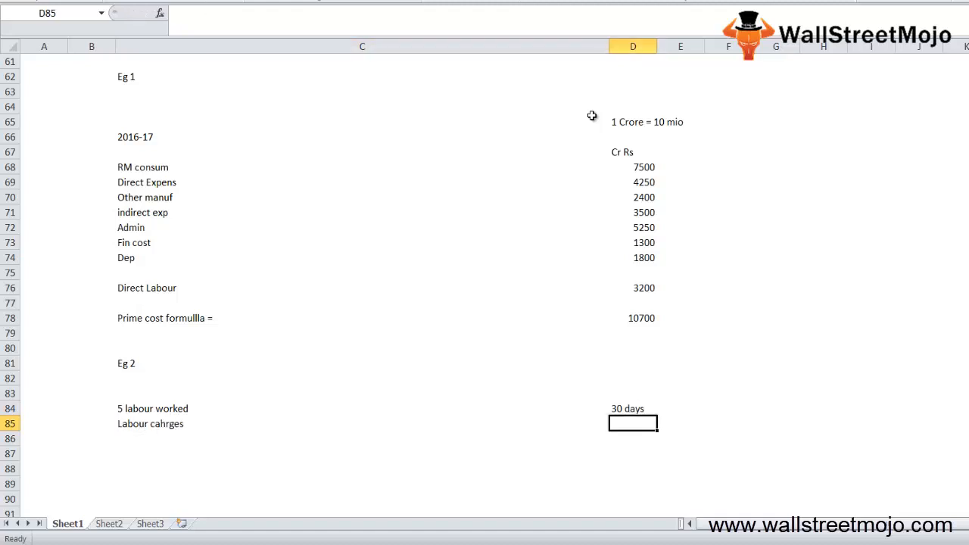
pyautogui.write('1000')
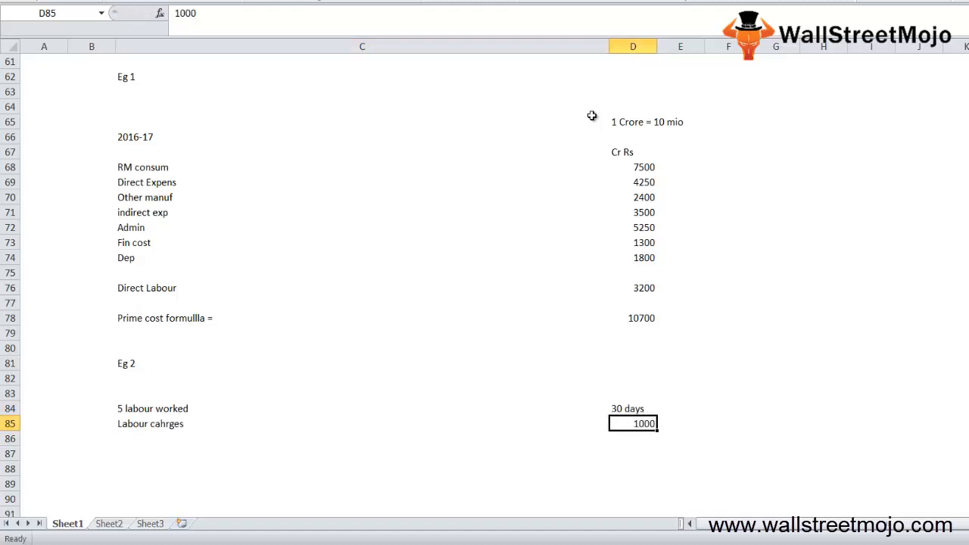
pyautogui.write('per labour')
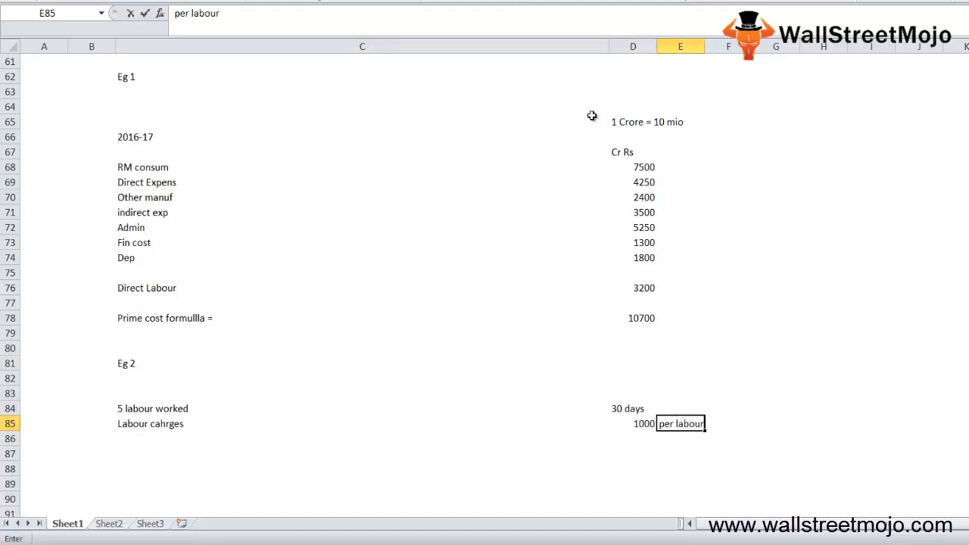
pyautogui.write('per da')
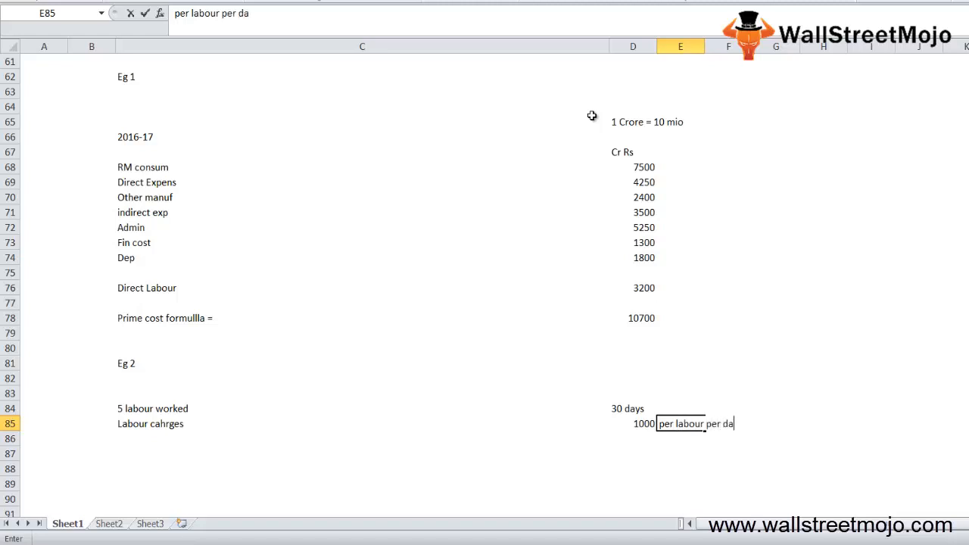
# - Add Wood 100 sheets @ 1500 per sheet and Glue 50 kg @ 250 per kg
pyautogui.write('Wood')
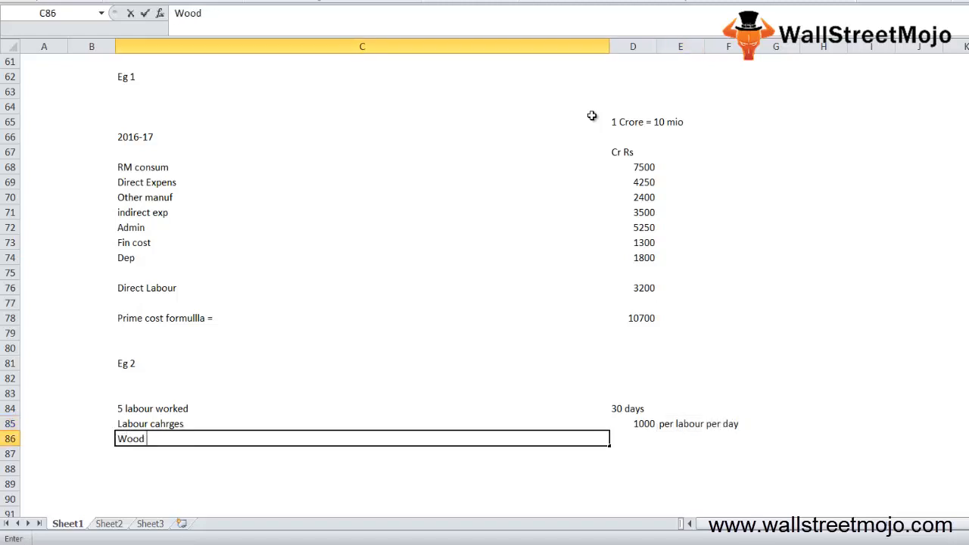
pyautogui.write('100 sheets @ 1500 per sheet')
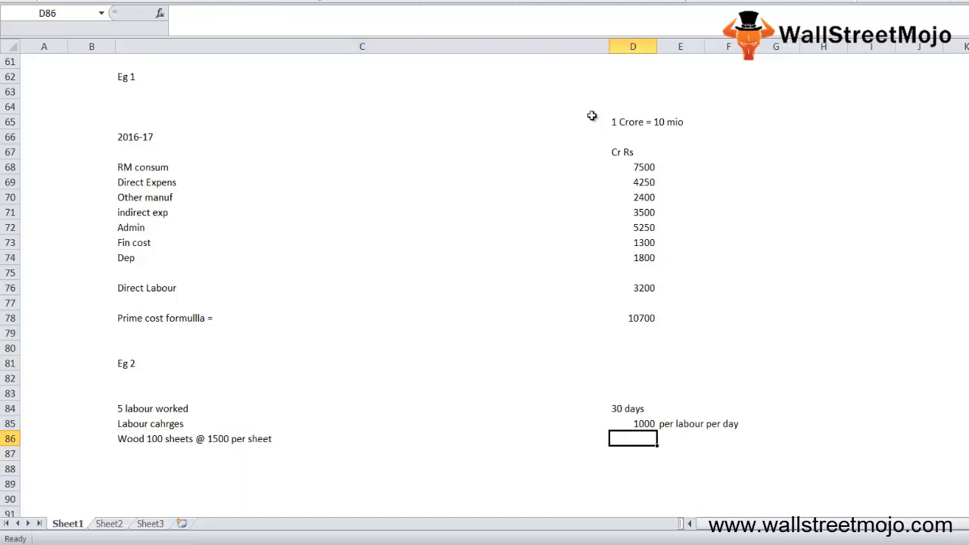
pyautogui.write('Glue 5')
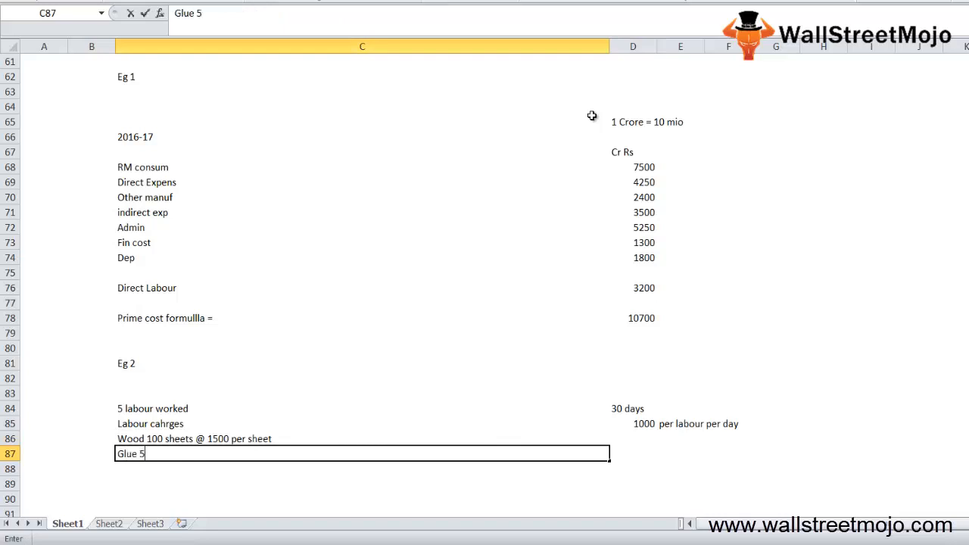
pyautogui.write('0 kg @')
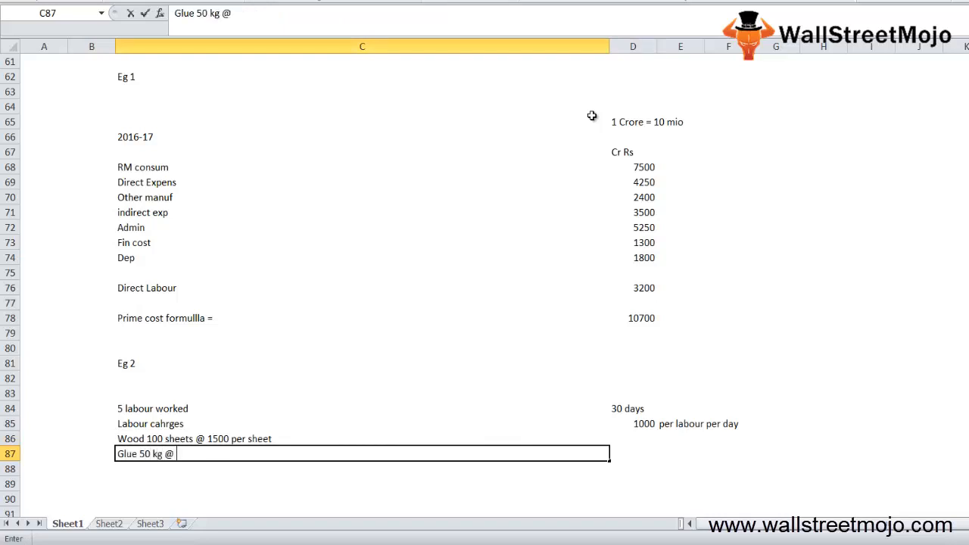
pyautogui.write('cost of 250 per')
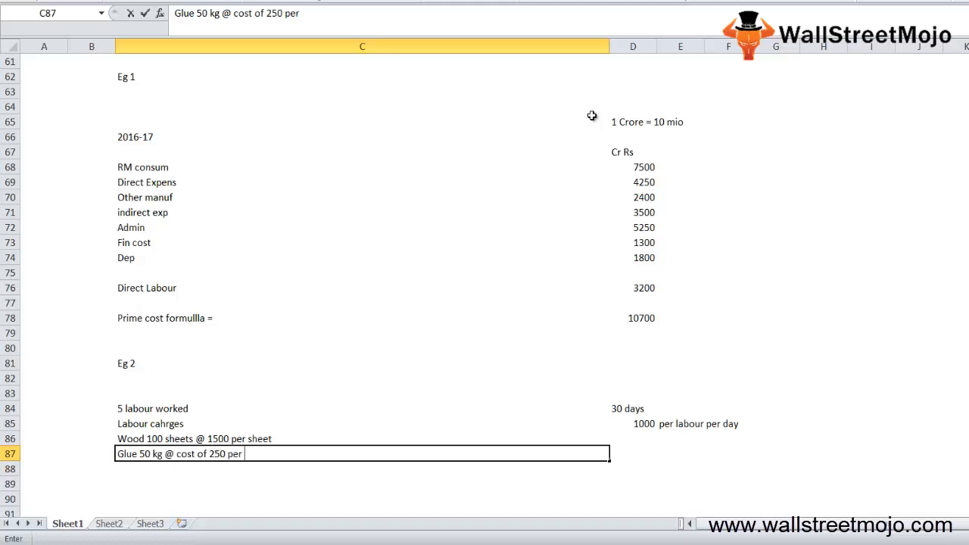
pyautogui.press('enter')
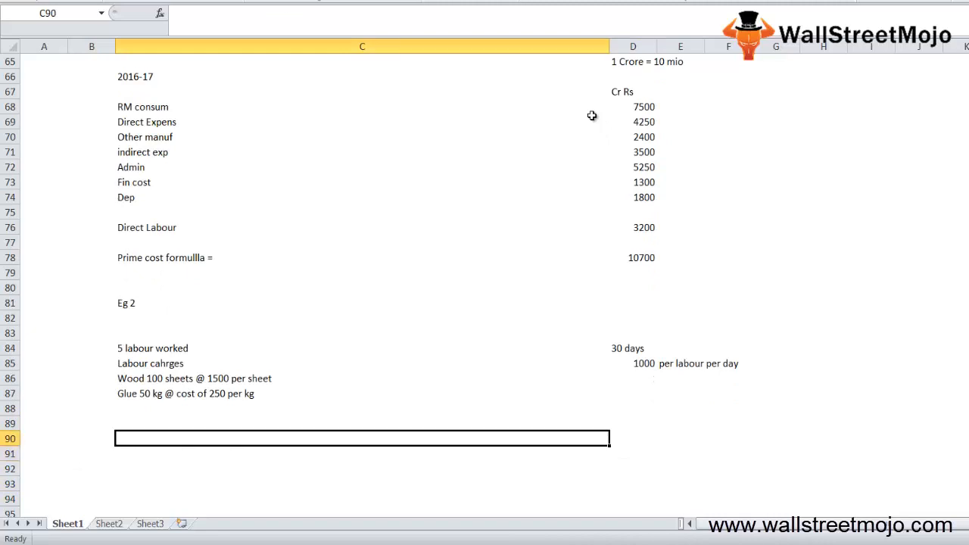
# - Compute =(100*1500)+(50*5*30)+150000 giving 307500, labelled Prime Cost
pyautogui.click(633, 439)
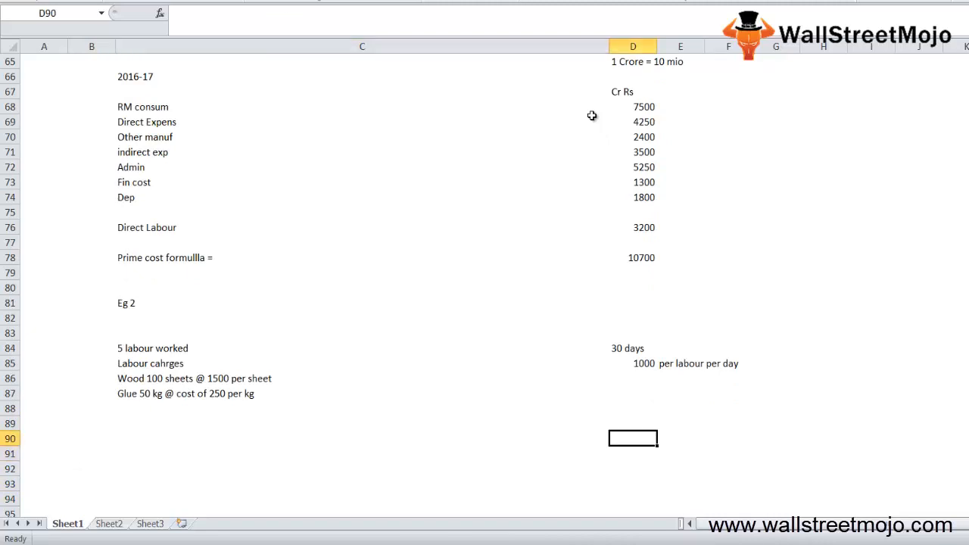
pyautogui.write('=100*15')
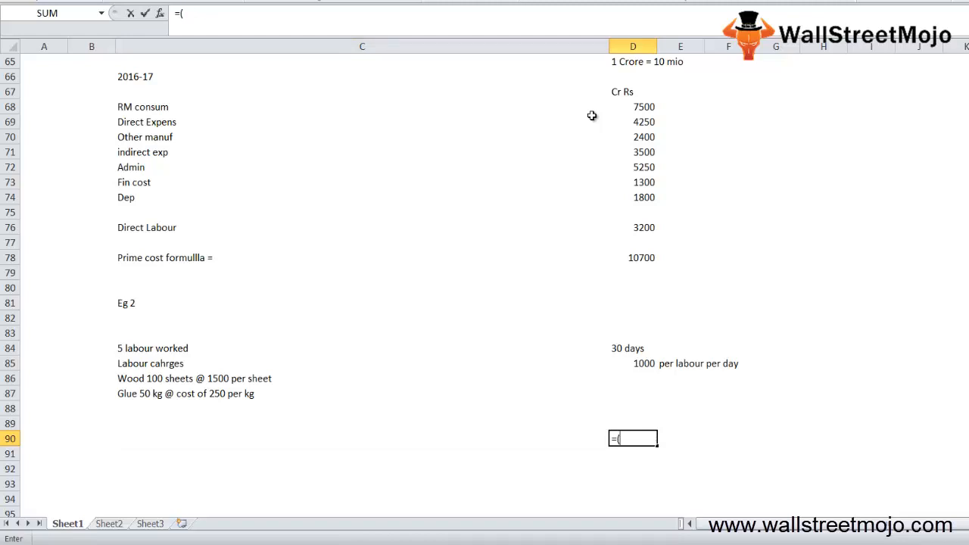
pyautogui.write('1009')
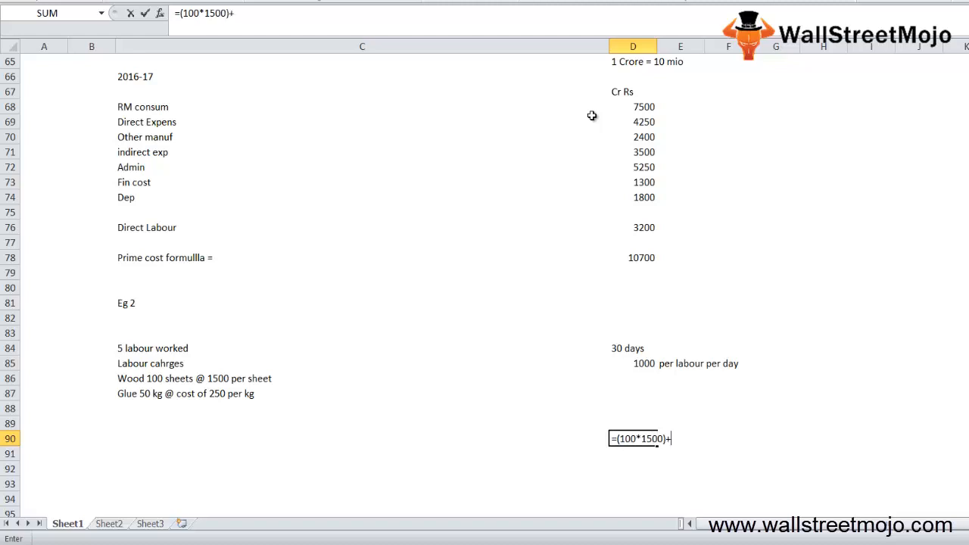
pyautogui.write('(50')
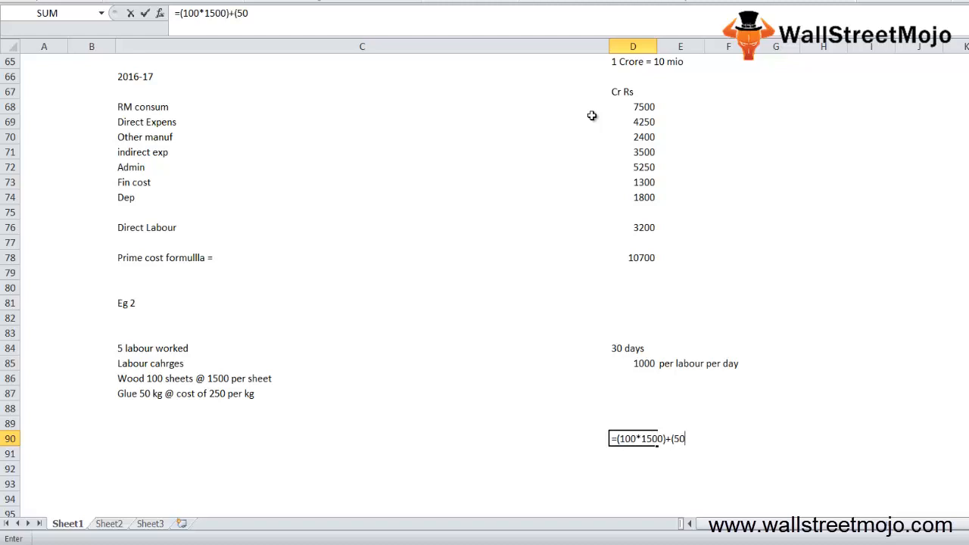
pyautogui.write('*')
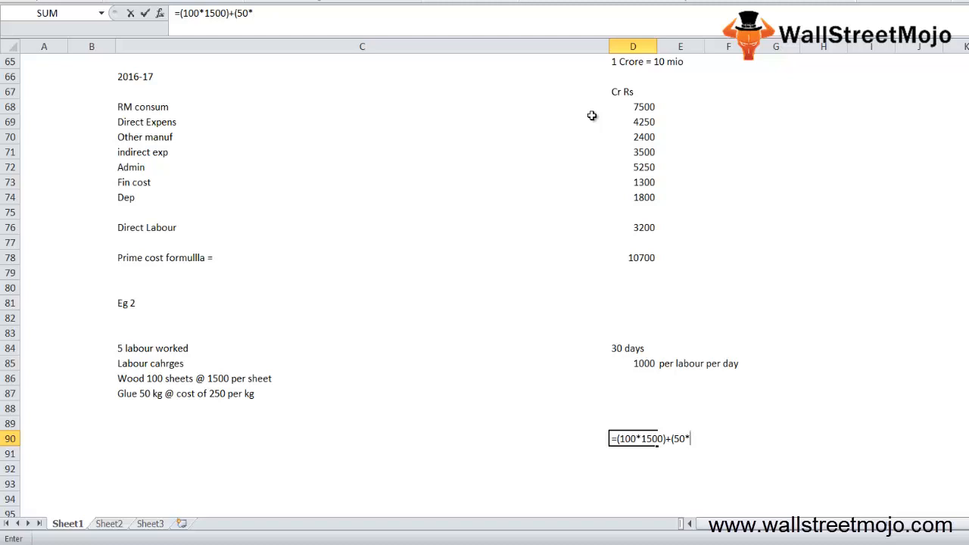
pyautogui.write('5*')
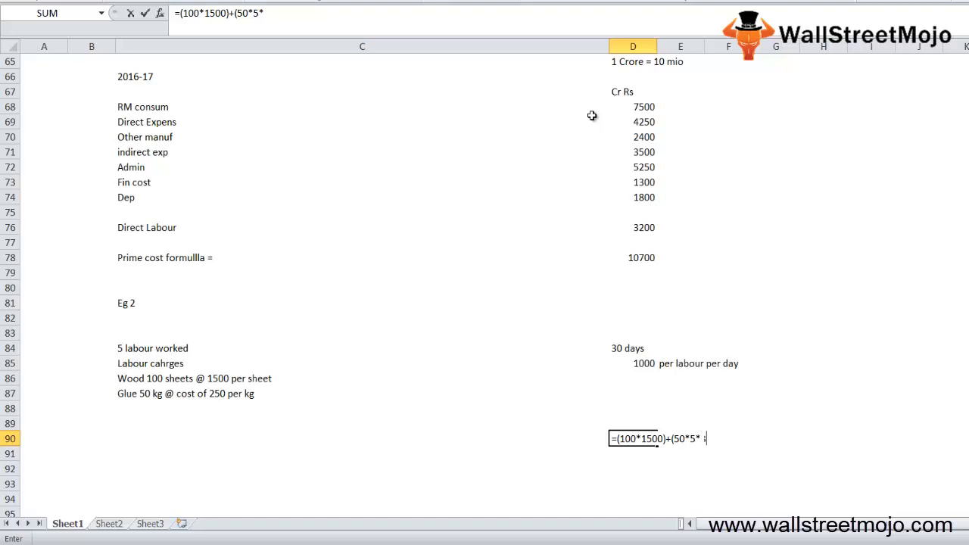
pyautogui.write('30)')
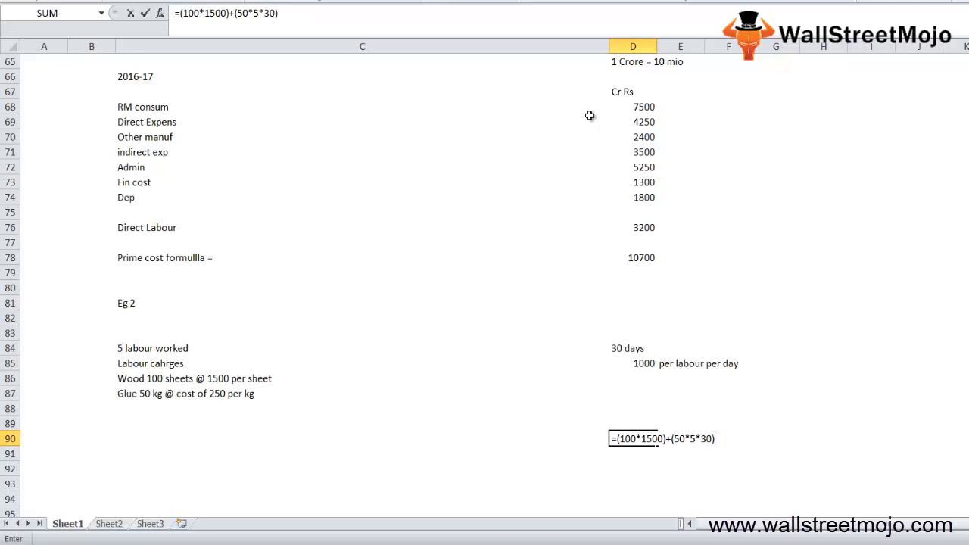
pyautogui.moveTo(684, 447)
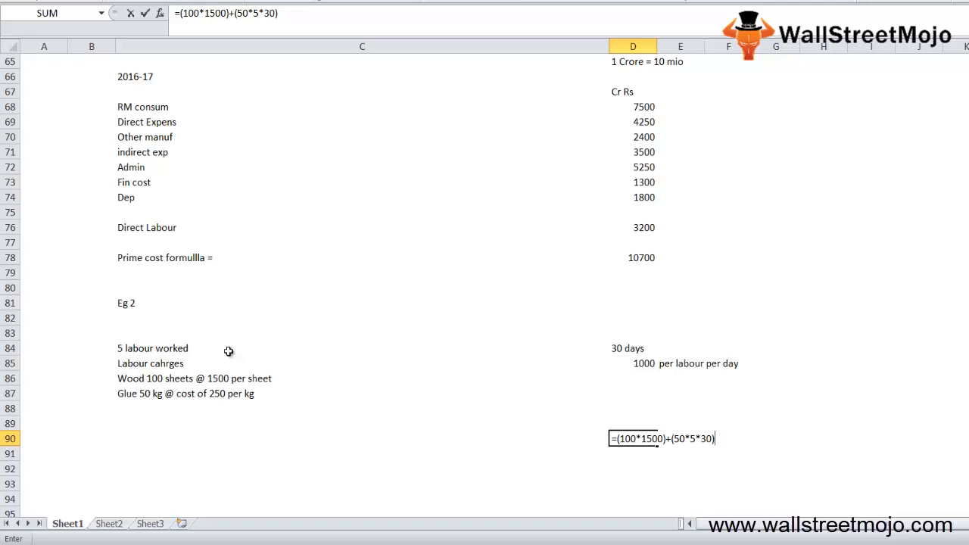
pyautogui.moveTo(672, 477)
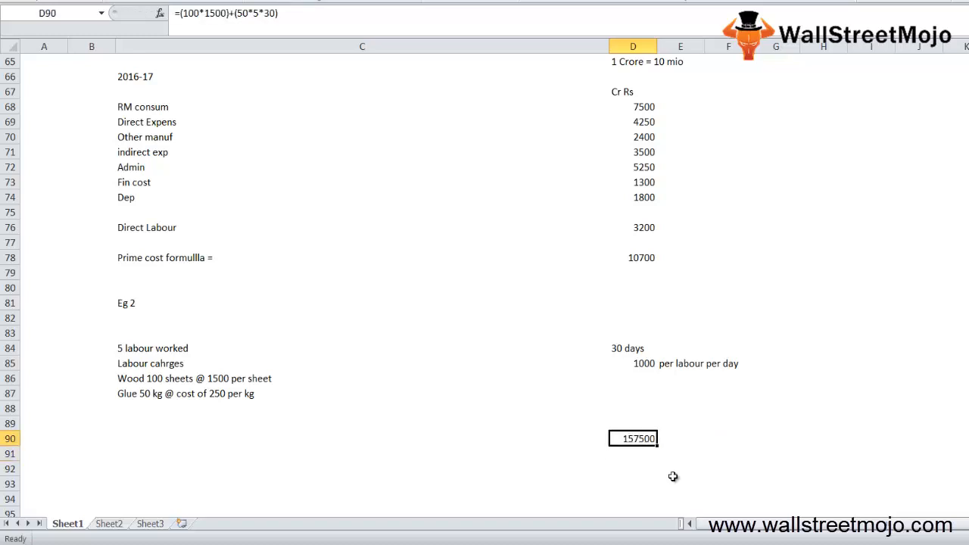
pyautogui.write('+15000')
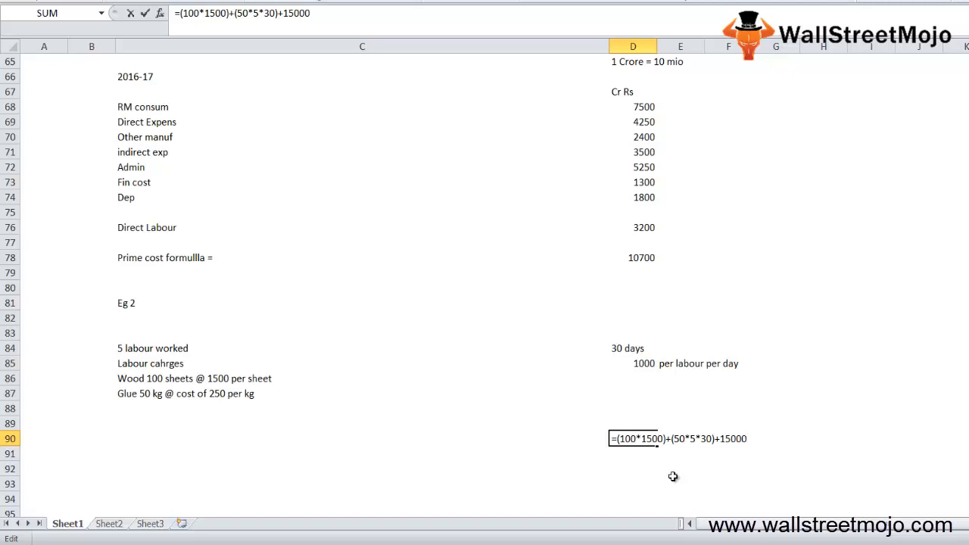
pyautogui.moveTo(169, 384)
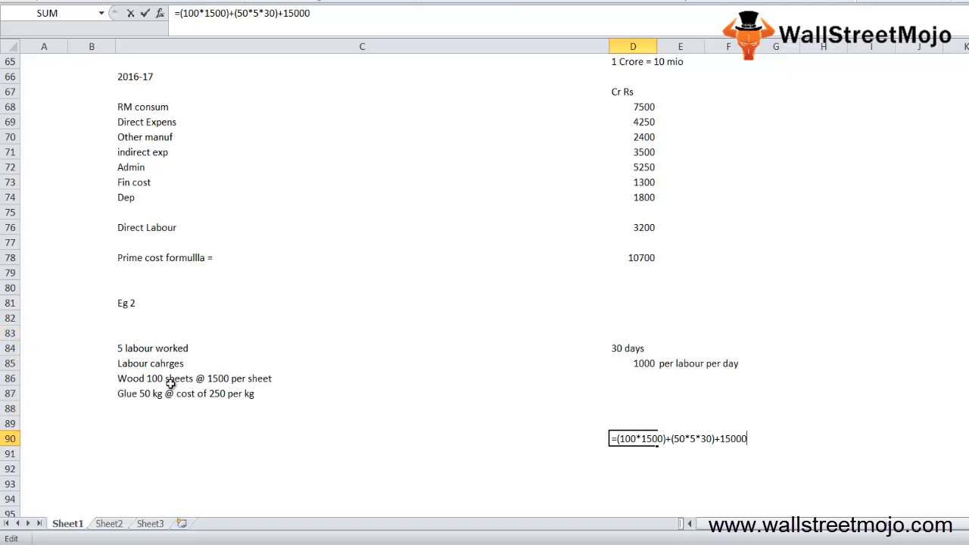
pyautogui.moveTo(300, 403)
pyautogui.write('0')
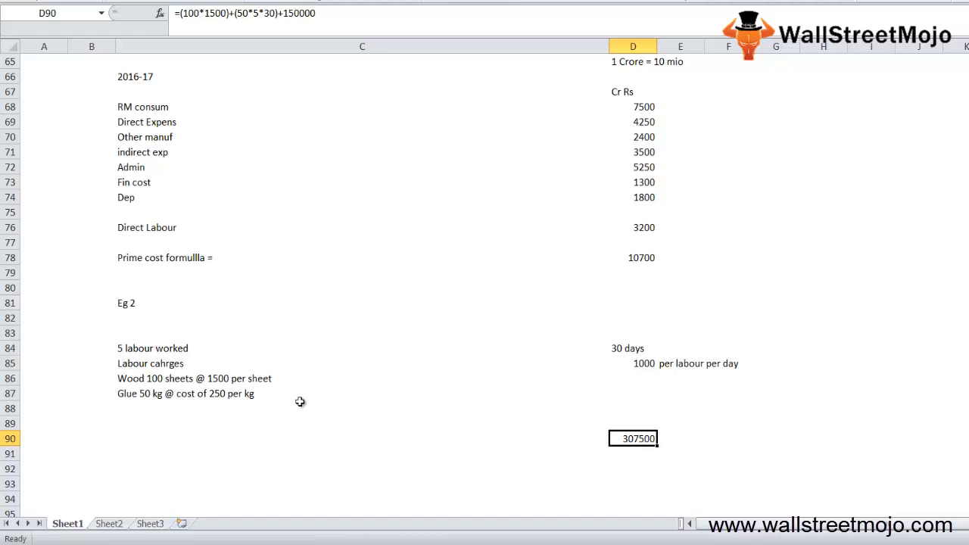
pyautogui.click(194, 379)
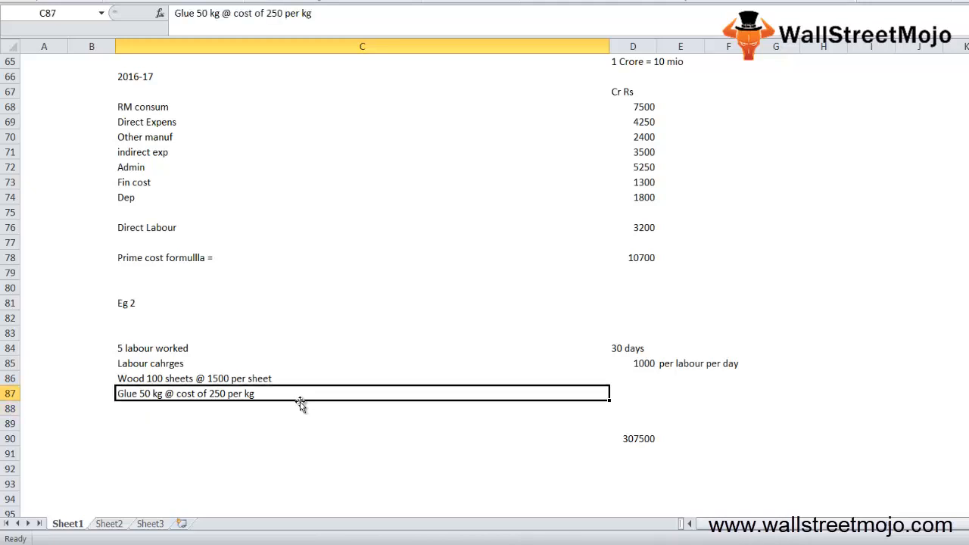
pyautogui.write('Prime Cost')
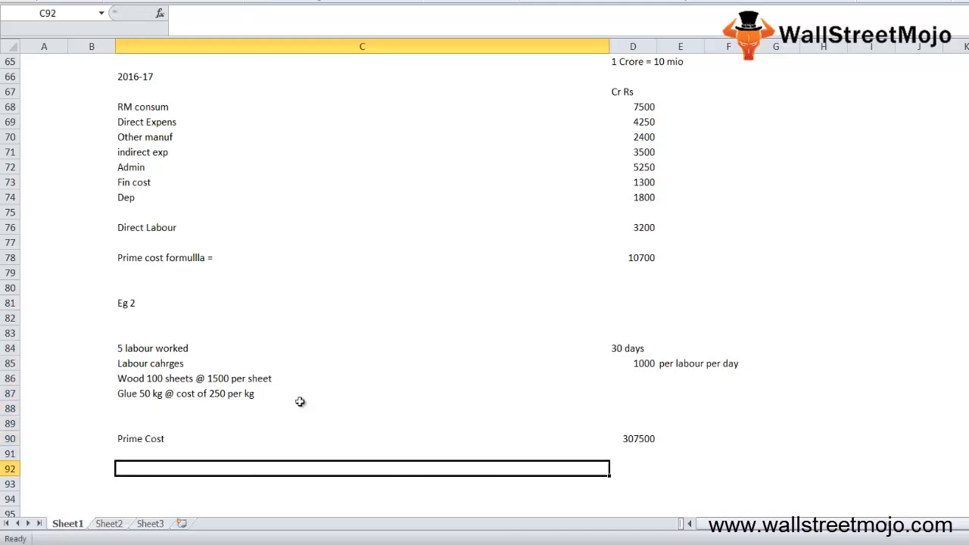
# - Add an Important heading with point 1, Carraige inward
pyautogui.click(109, 524)
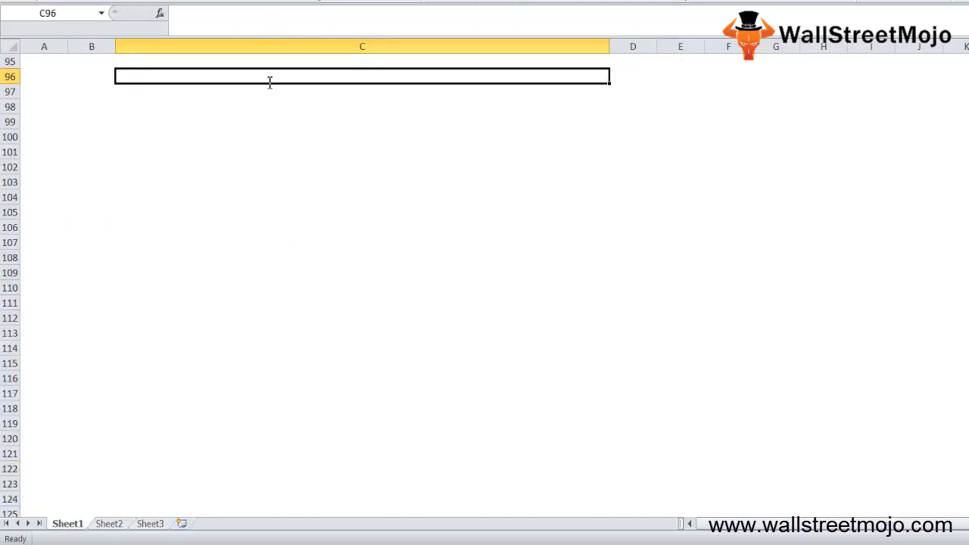
pyautogui.write('Important')
pyautogui.click(90, 108)
pyautogui.write('1')
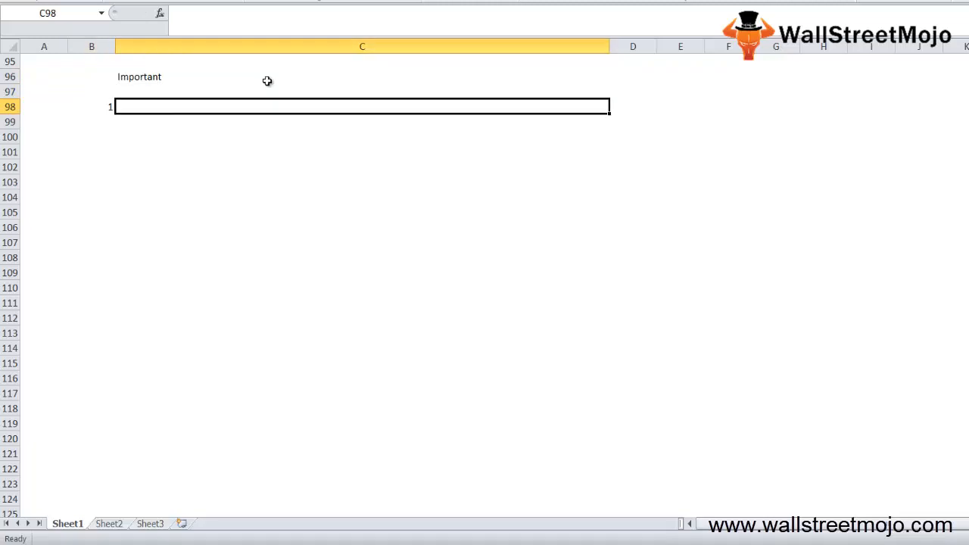
pyautogui.write('Carraige')
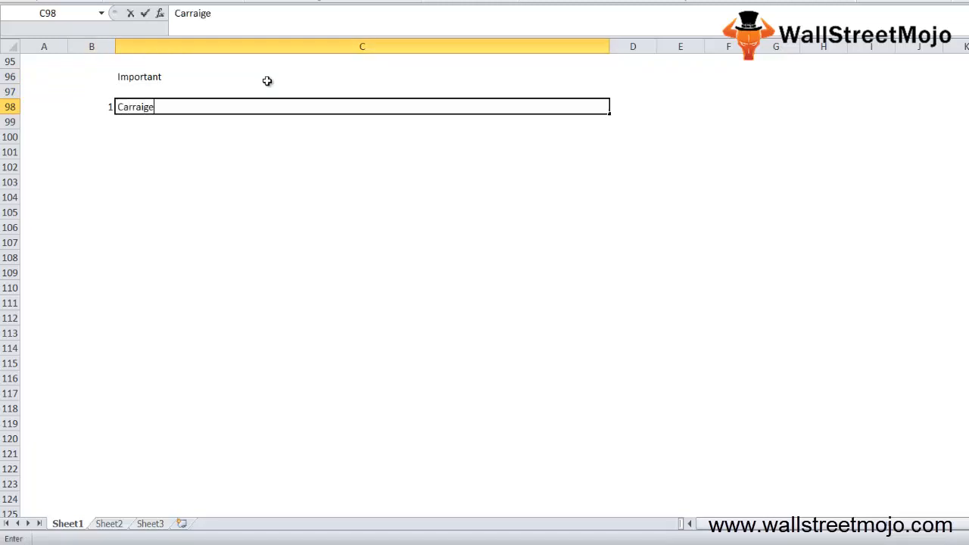
pyautogui.write('inward')
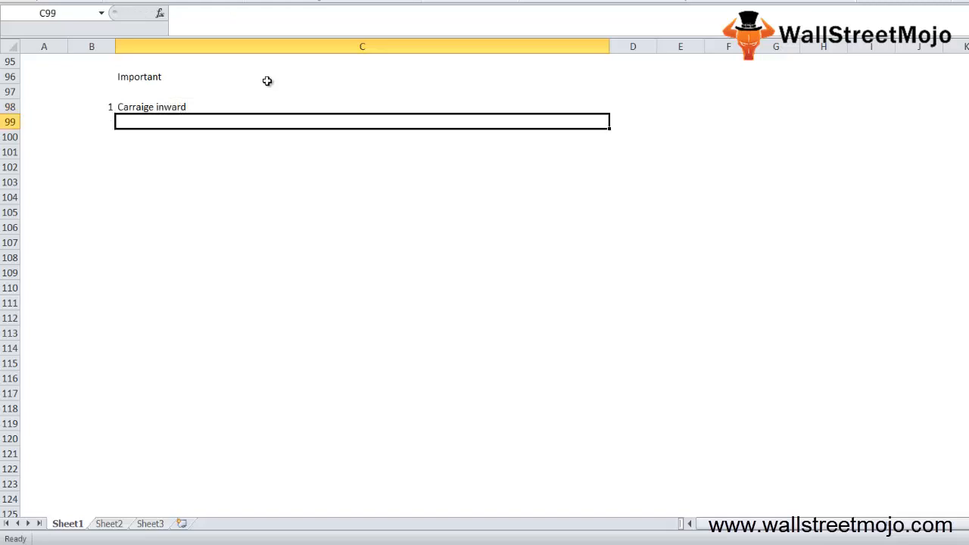
pyautogui.press('down')
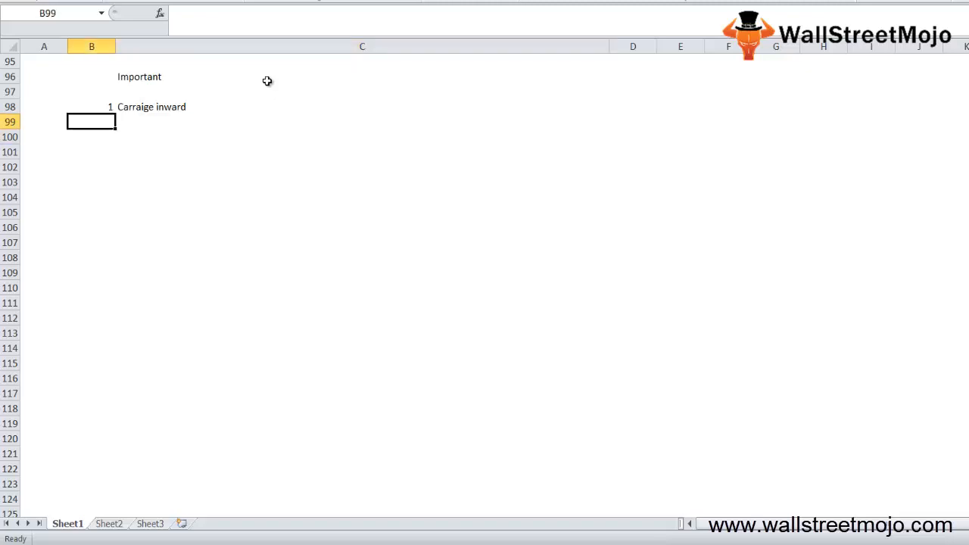
# - Add point 2 on direct labour cost with a Cost of DL sub-note
pyautogui.click(362, 136)
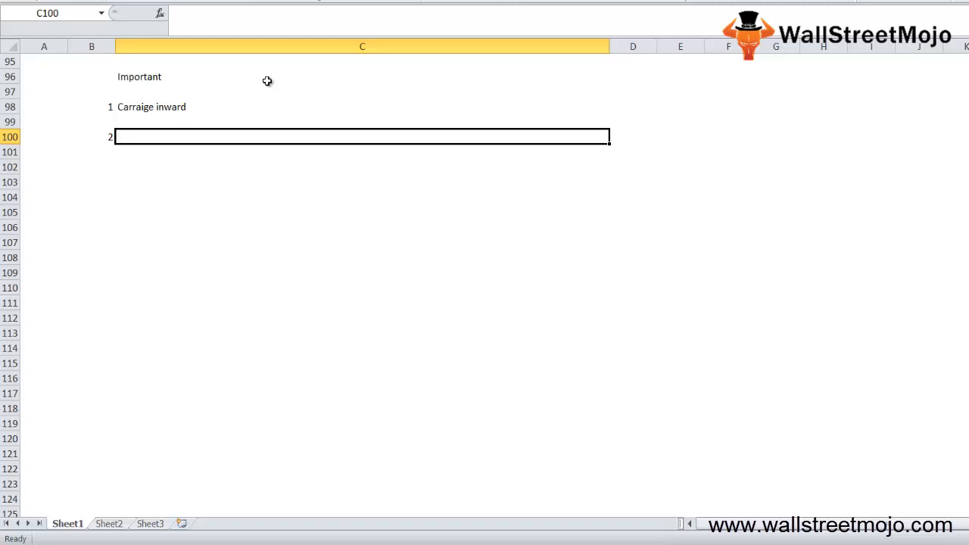
pyautogui.write('A')
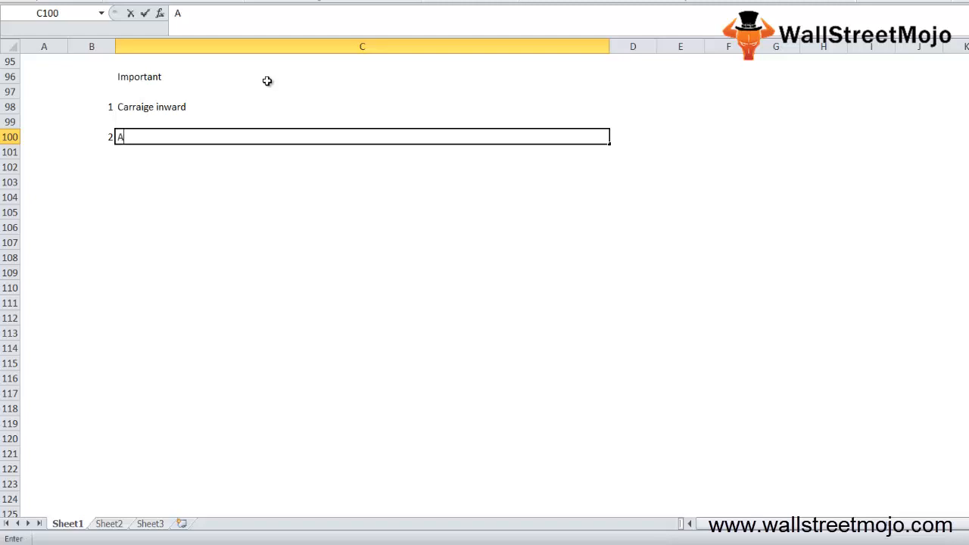
pyautogui.write('direct labo')
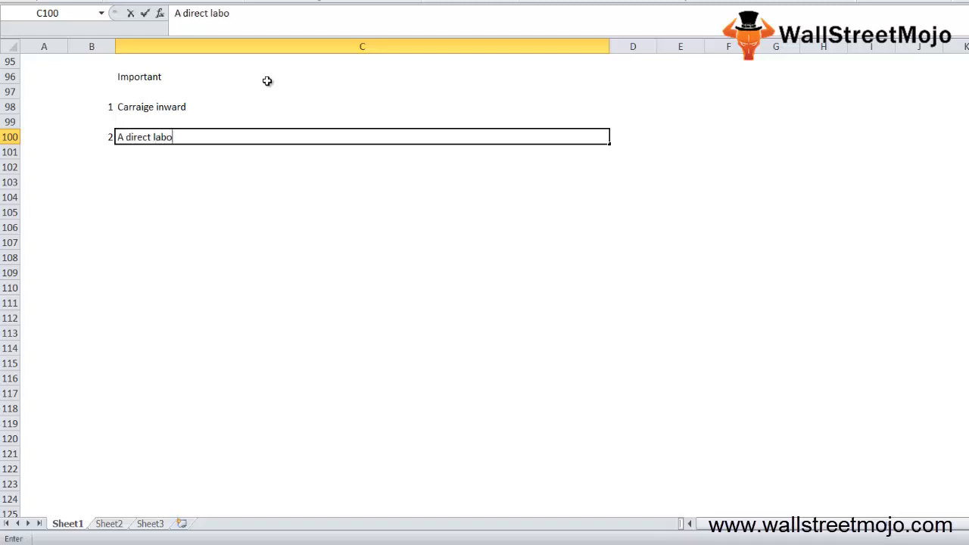
pyautogui.write('ur cost')
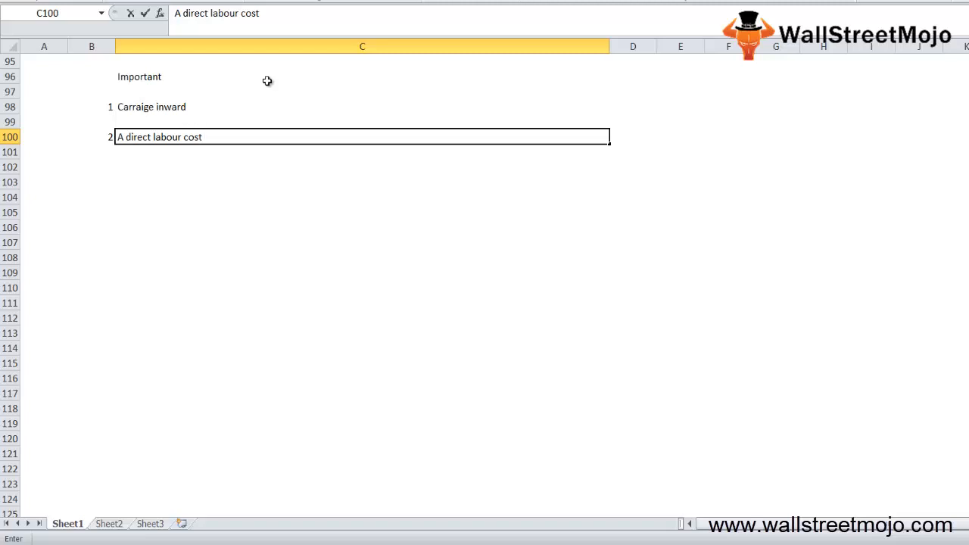
pyautogui.write('Cost of RM')
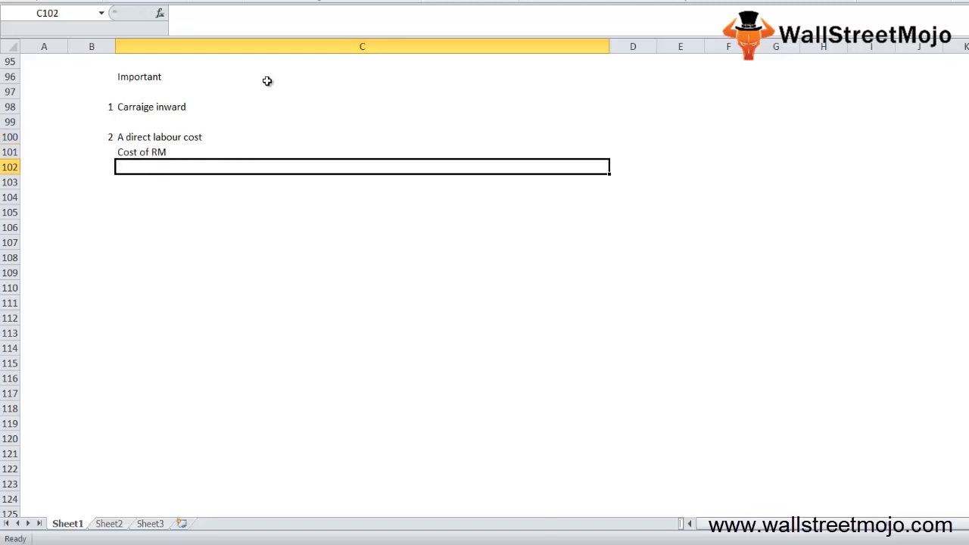
pyautogui.write('DL')
pyautogui.click(362, 182)
pyautogui.write('overall manfucuring overh')
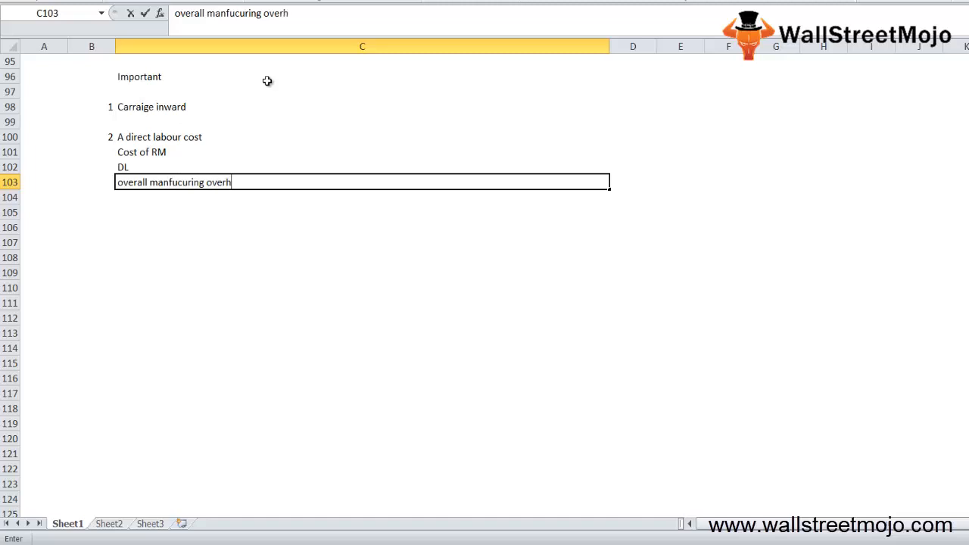
pyautogui.press('enter')
pyautogui.write('Pr')
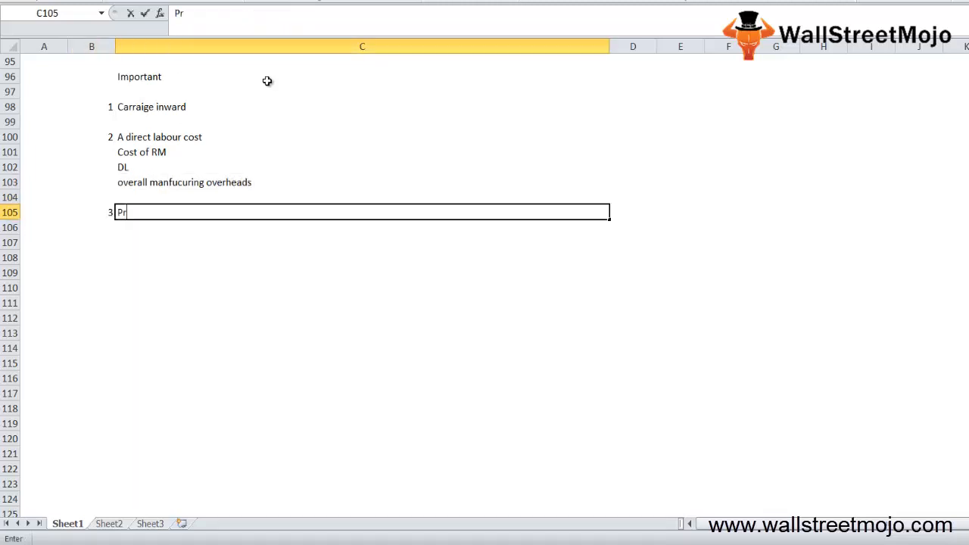
# - Add points 3 and 4: production department cost scope and supply min selling price
pyautogui.write('oduction department')
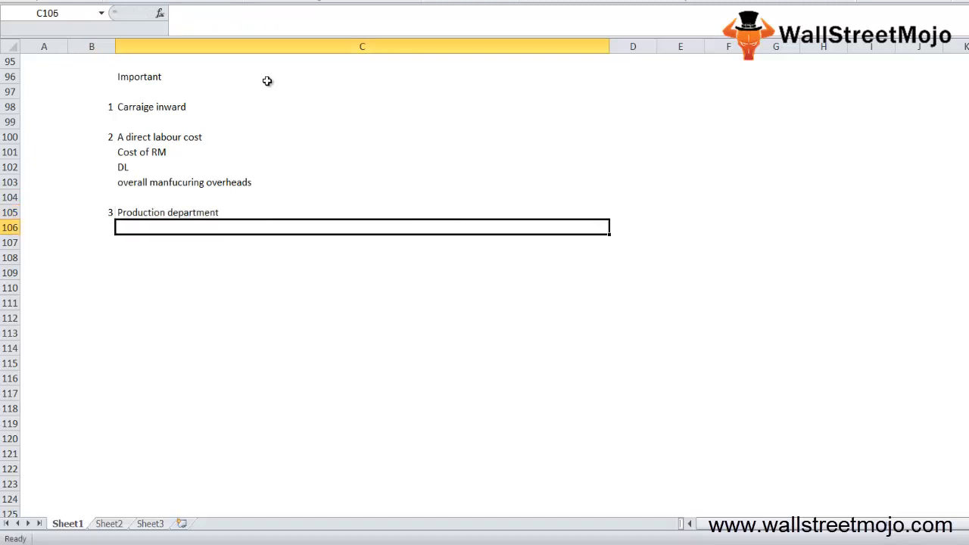
pyautogui.write('cost')
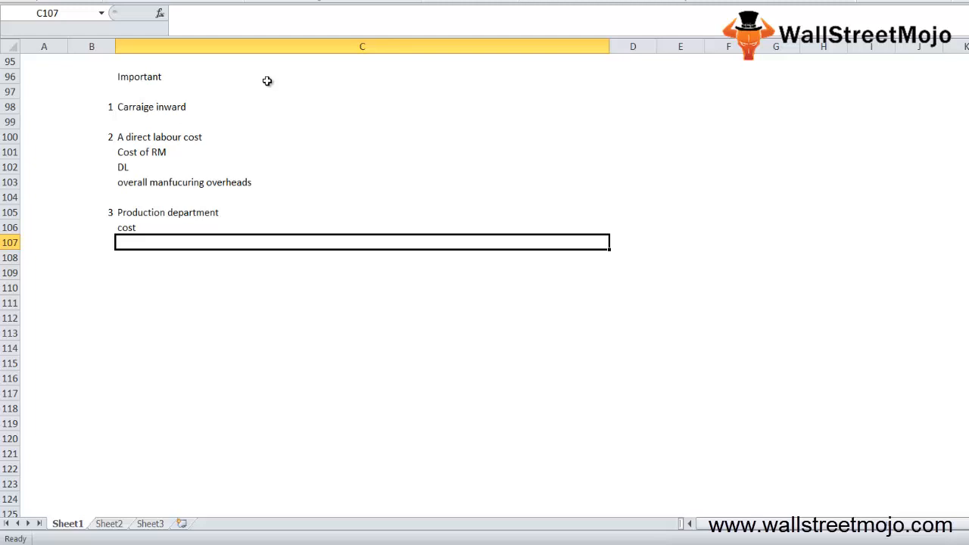
pyautogui.write('Scope l')
pyautogui.click(91, 273)
pyautogui.write('4')
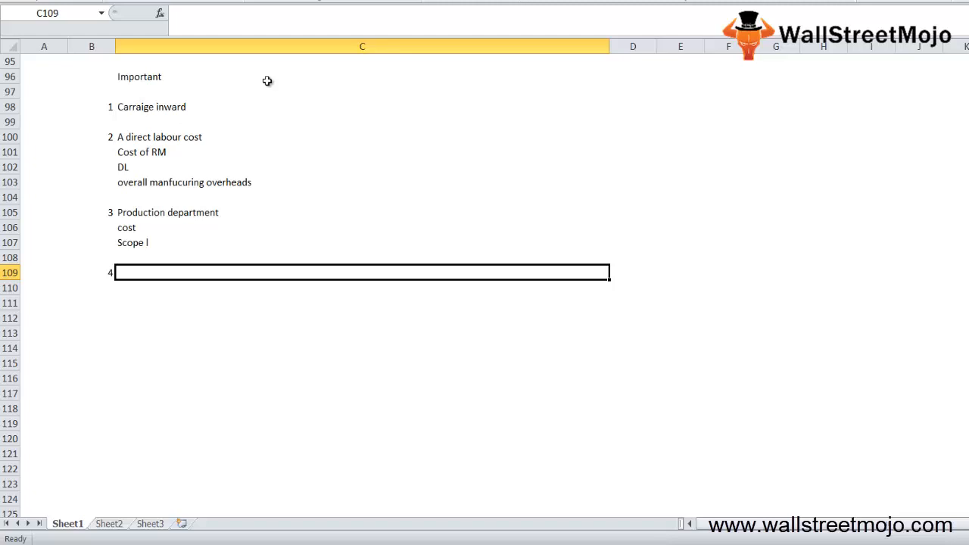
pyautogui.write('Supply')
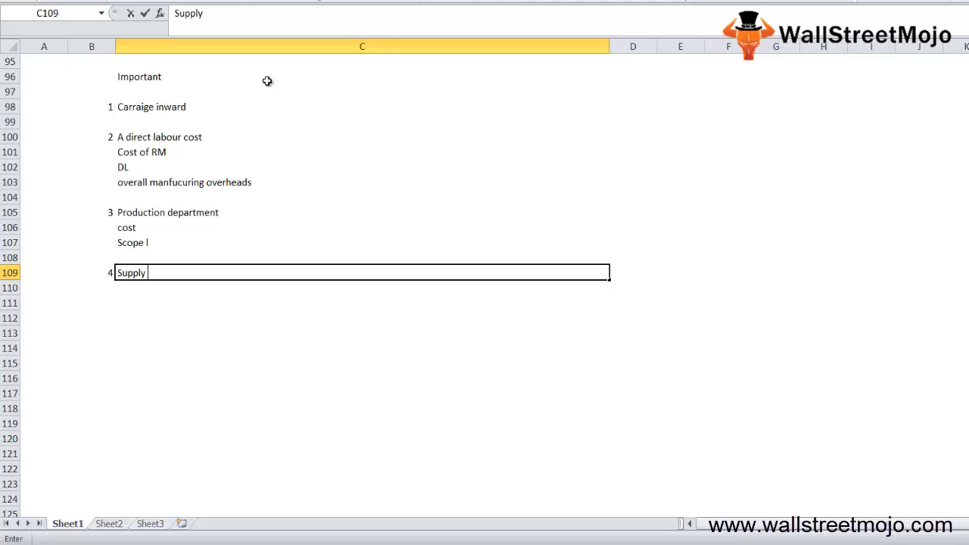
pyautogui.write('min selling price of the goods')
pyautogui.click(91, 318)
pyautogui.write('5')
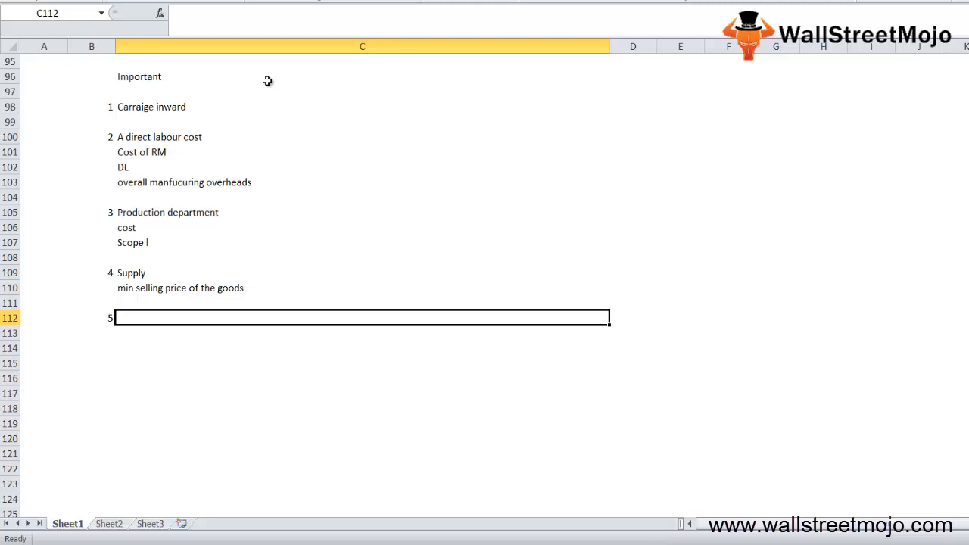
# - Add a 6 Reasons heading with Inflation and Shortage of supply
pyautogui.write('6 Reasons')
pyautogui.click(362, 363)
pyautogui.write('Inflation')
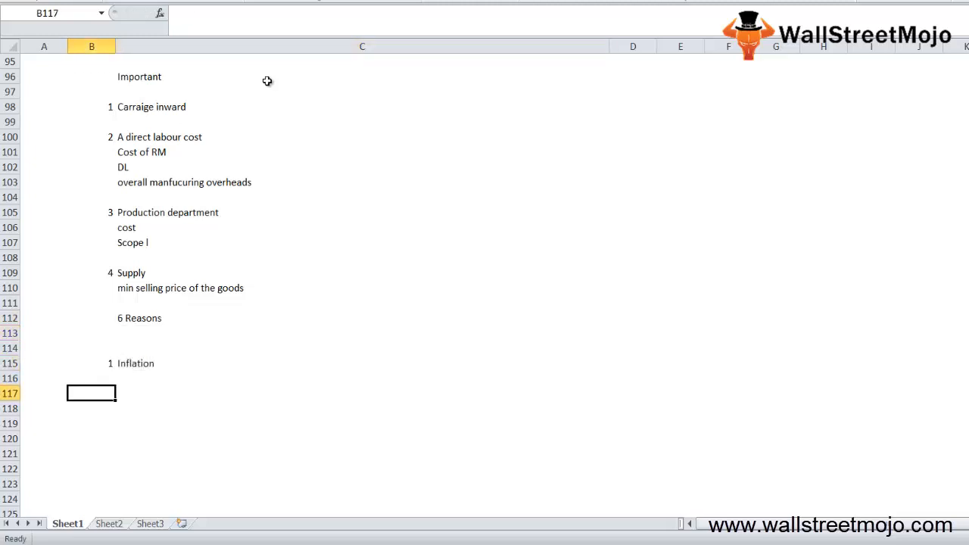
pyautogui.click(362, 393)
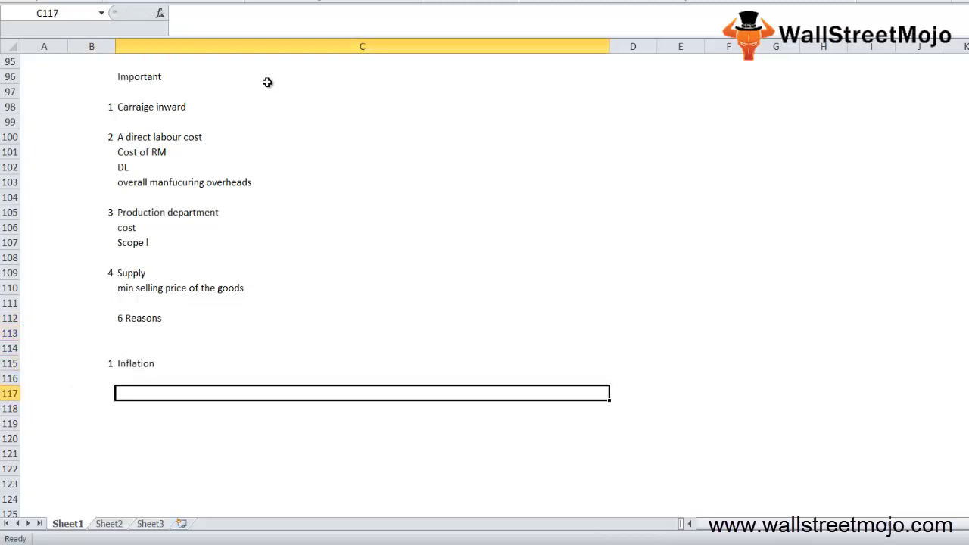
pyautogui.write('Increase')
pyautogui.click(91, 393)
pyautogui.write('2')
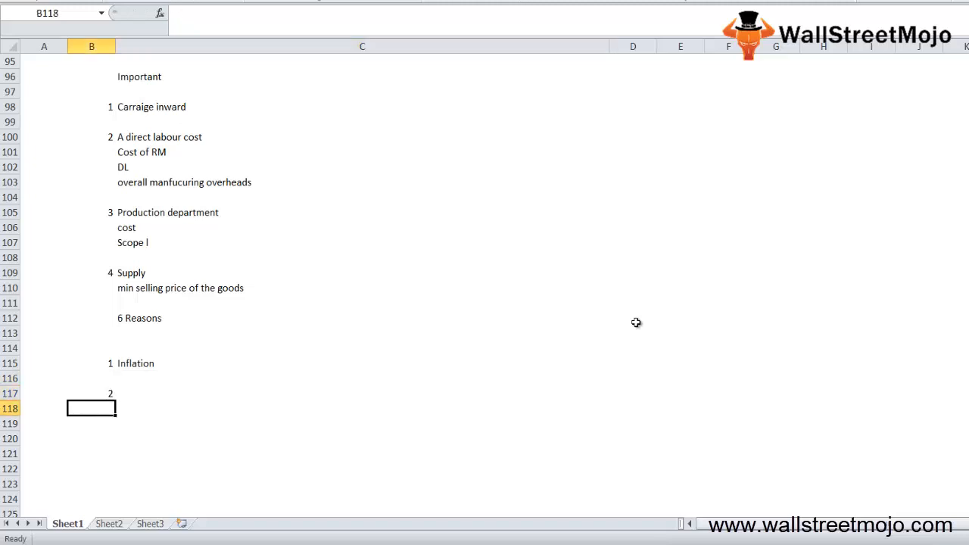
pyautogui.write('So')
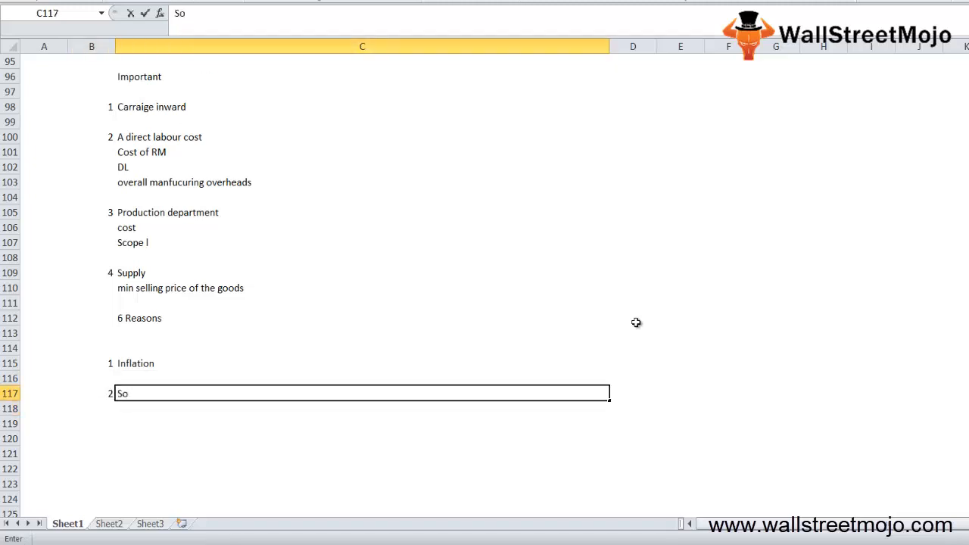
pyautogui.write('hortage')
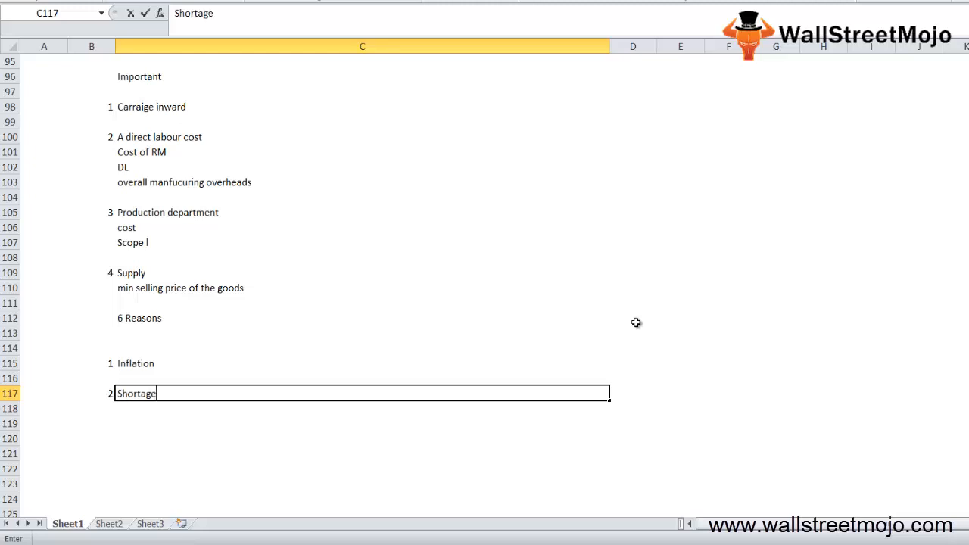
pyautogui.write('of supply')
pyautogui.click(362, 424)
pyautogui.write('Reg Actions')
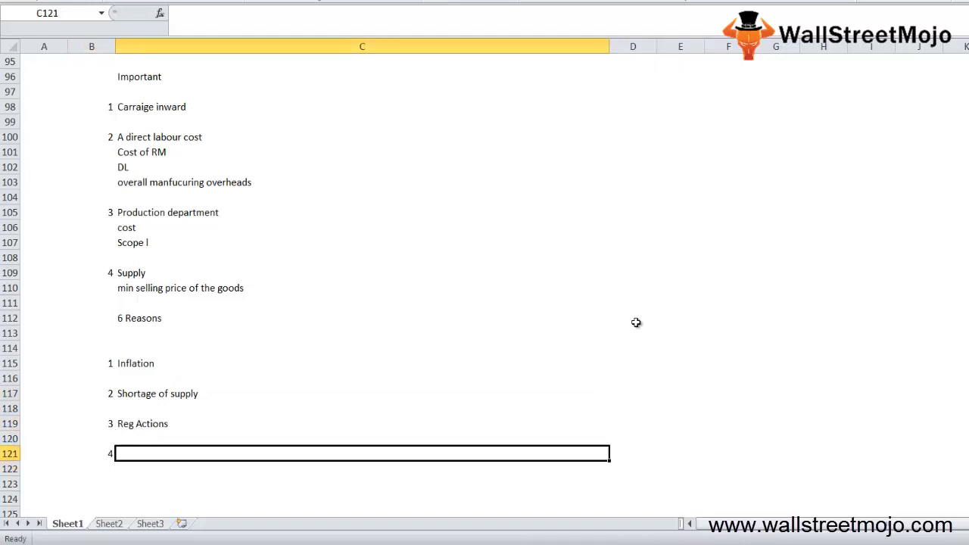
# - Add Reg Actions, Taxes, Technology and Exchange rates as reasons 3–6
pyautogui.write('Taxes')
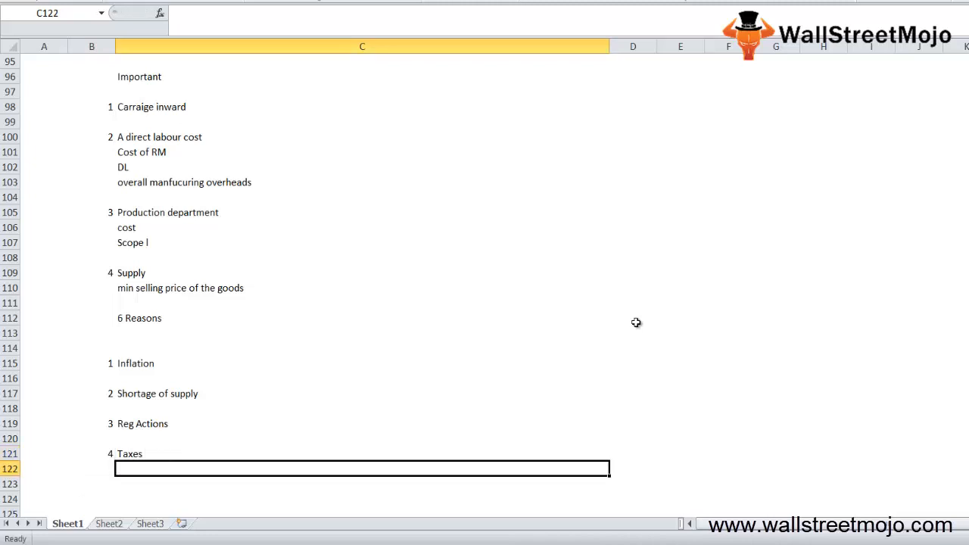
pyautogui.write('5')
pyautogui.click(362, 483)
pyautogui.write('Technology')
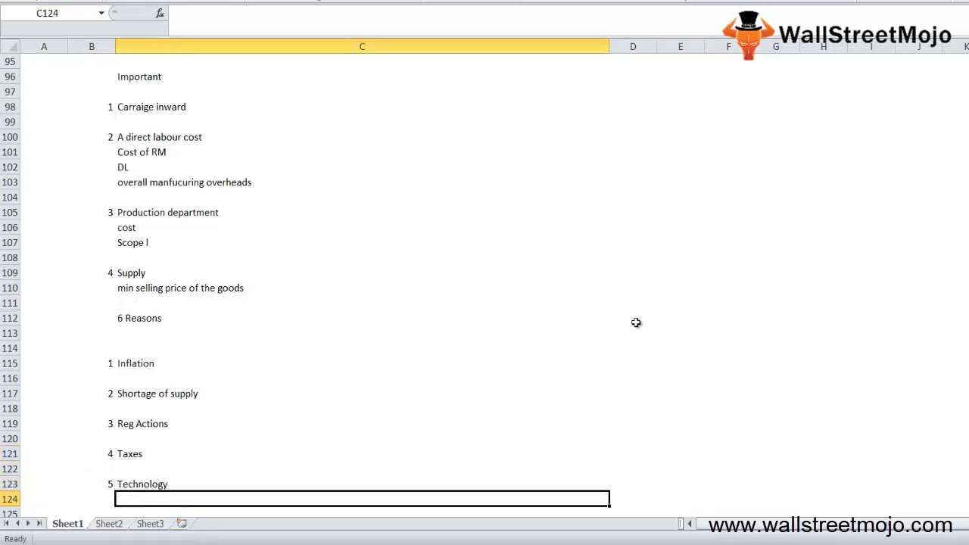
pyautogui.write('6')
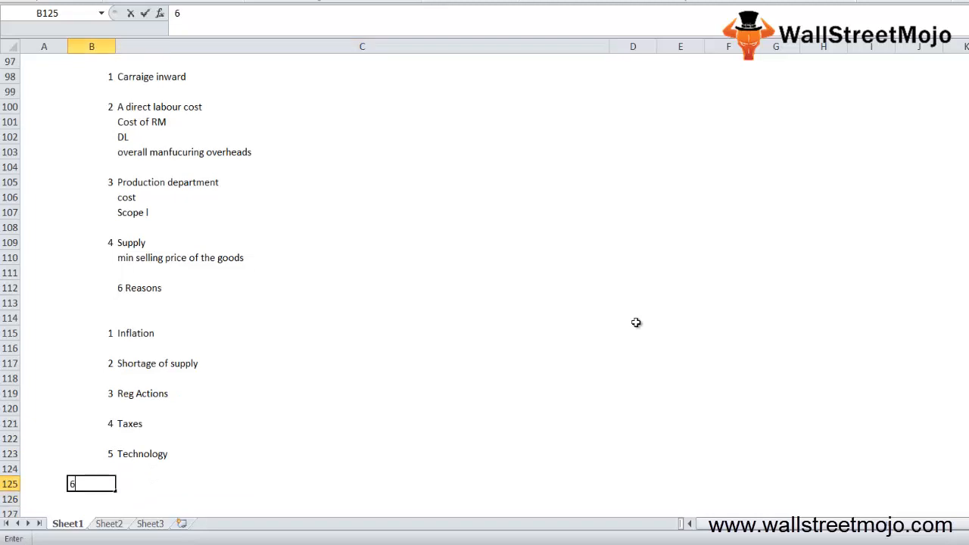
pyautogui.write('Exchange rates')
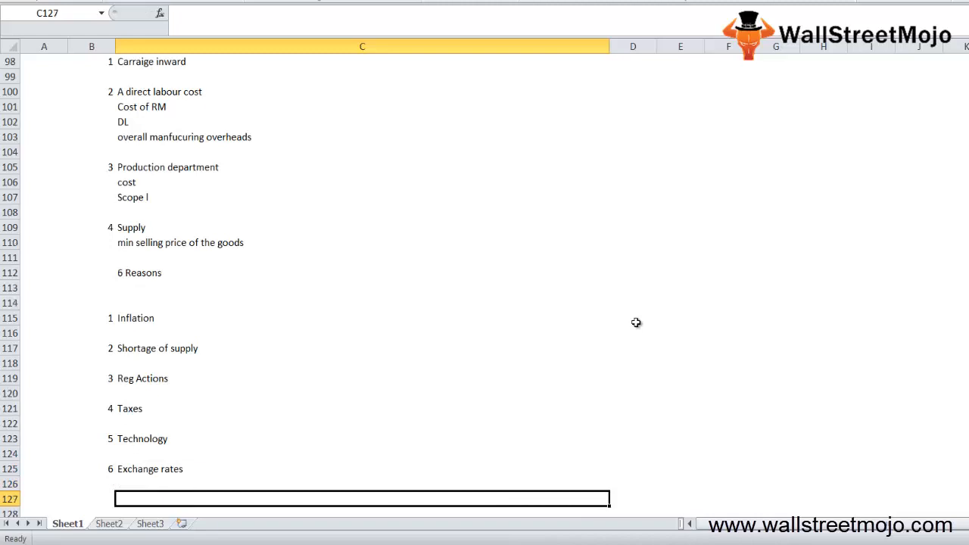
# - Switch to the empty Sheet2 of the workbook
pyautogui.click(109, 524)
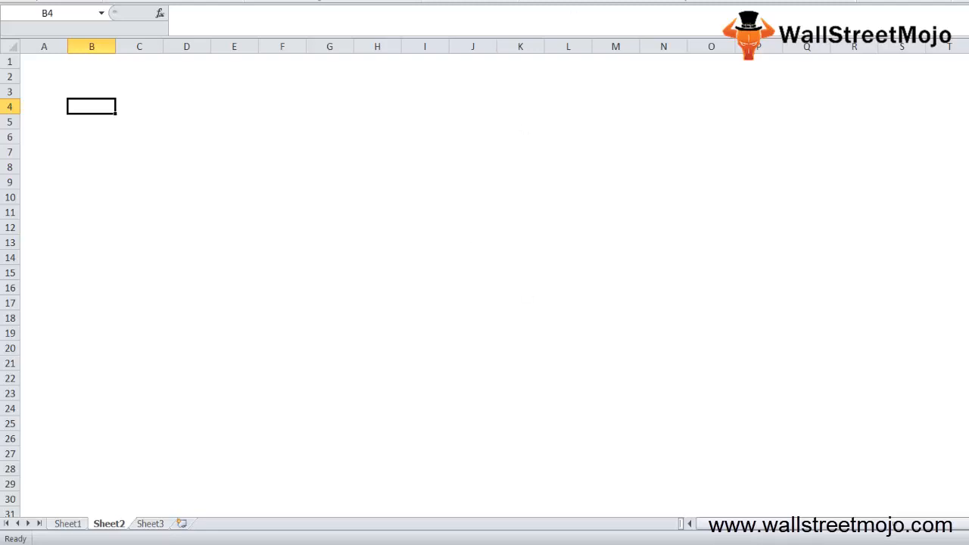
pyautogui.moveTo(636, 323)
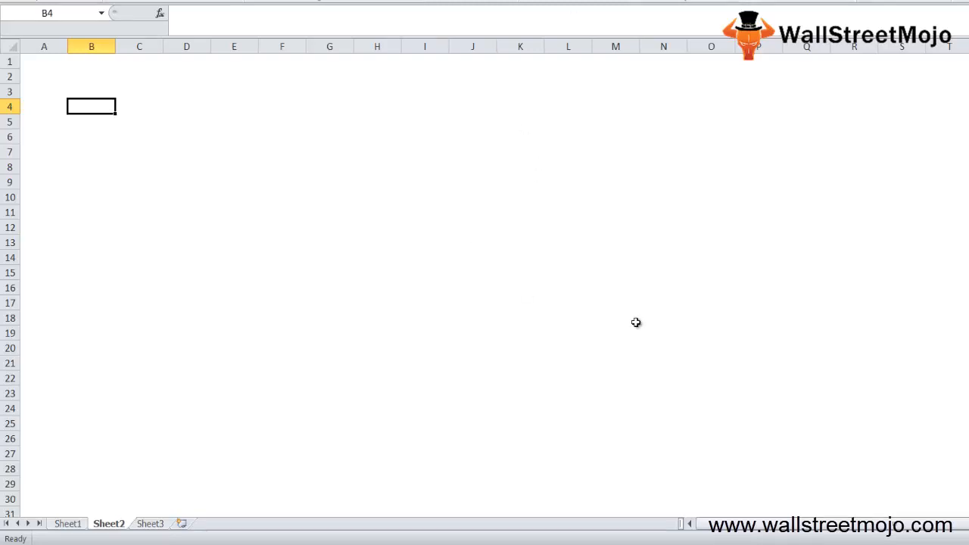